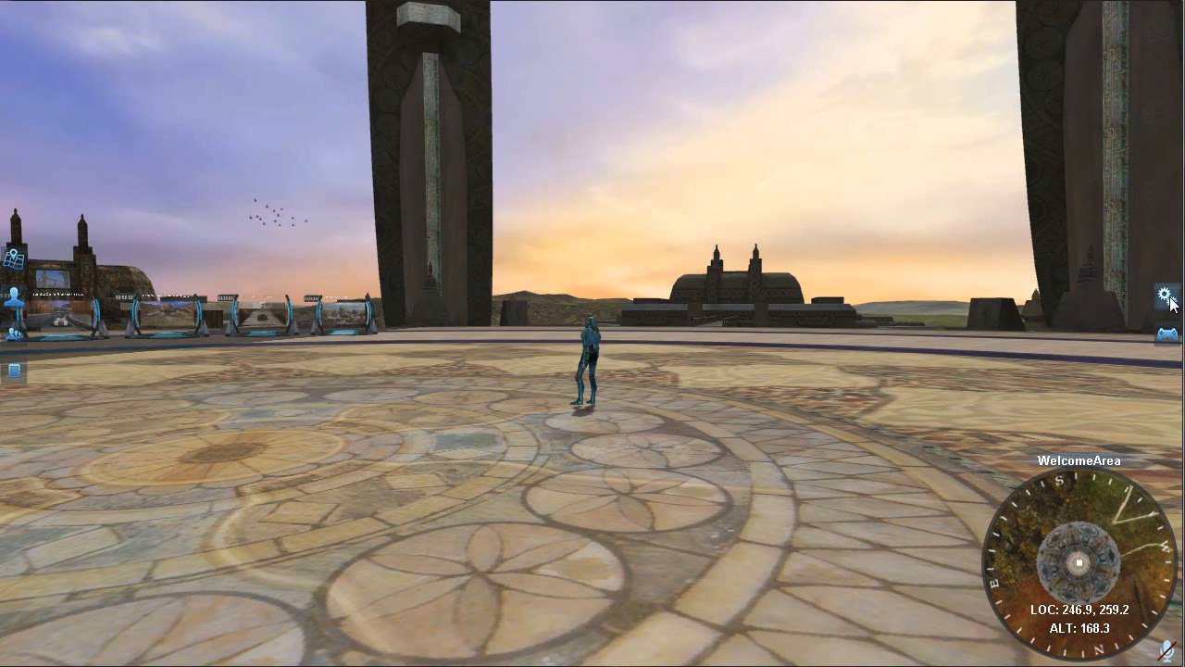
# Bring up the Preferences dialog from the gear icon on the right edge
pyautogui.click(1167, 294)
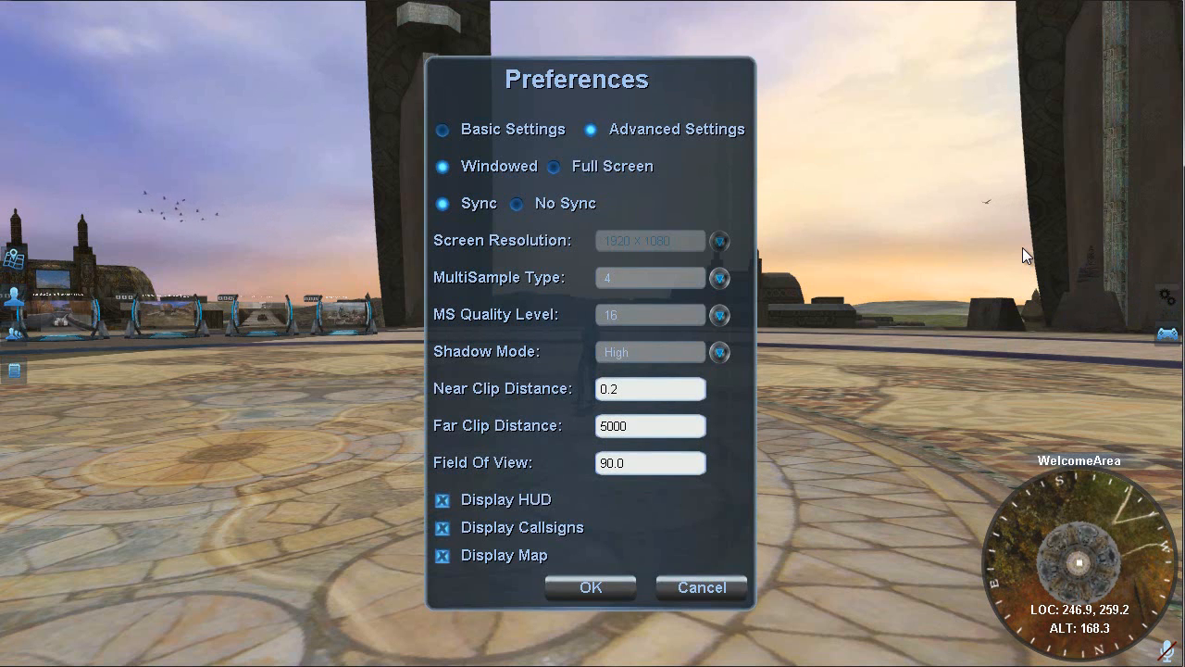
pyautogui.moveTo(689, 96)
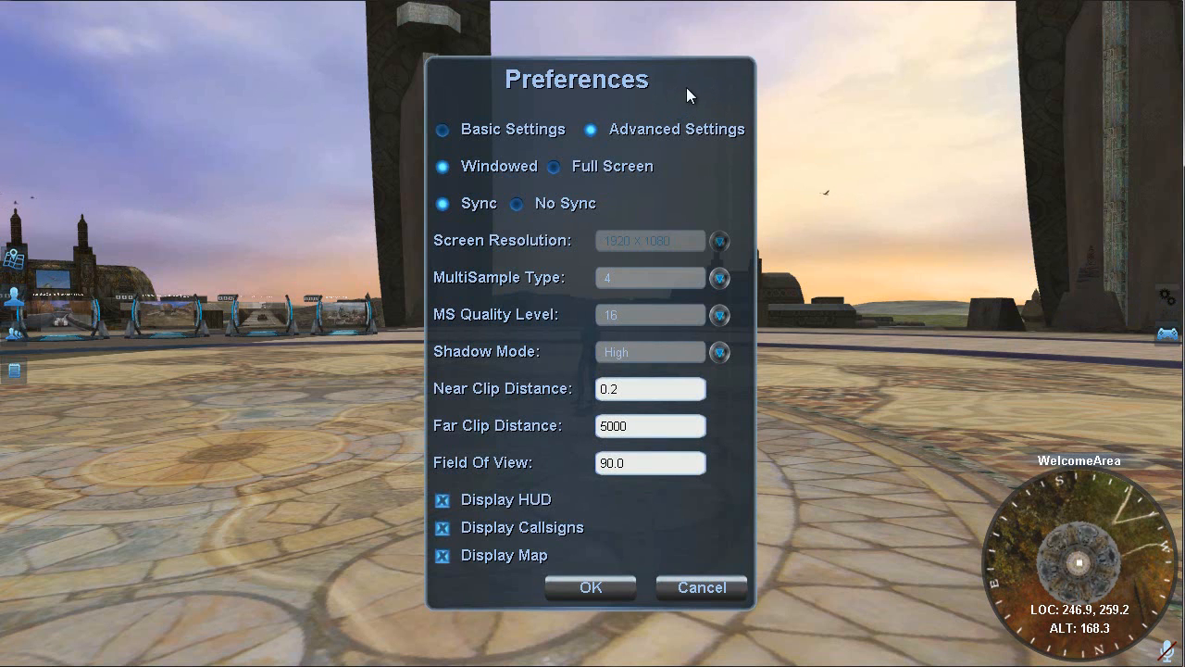
pyautogui.moveTo(730, 185)
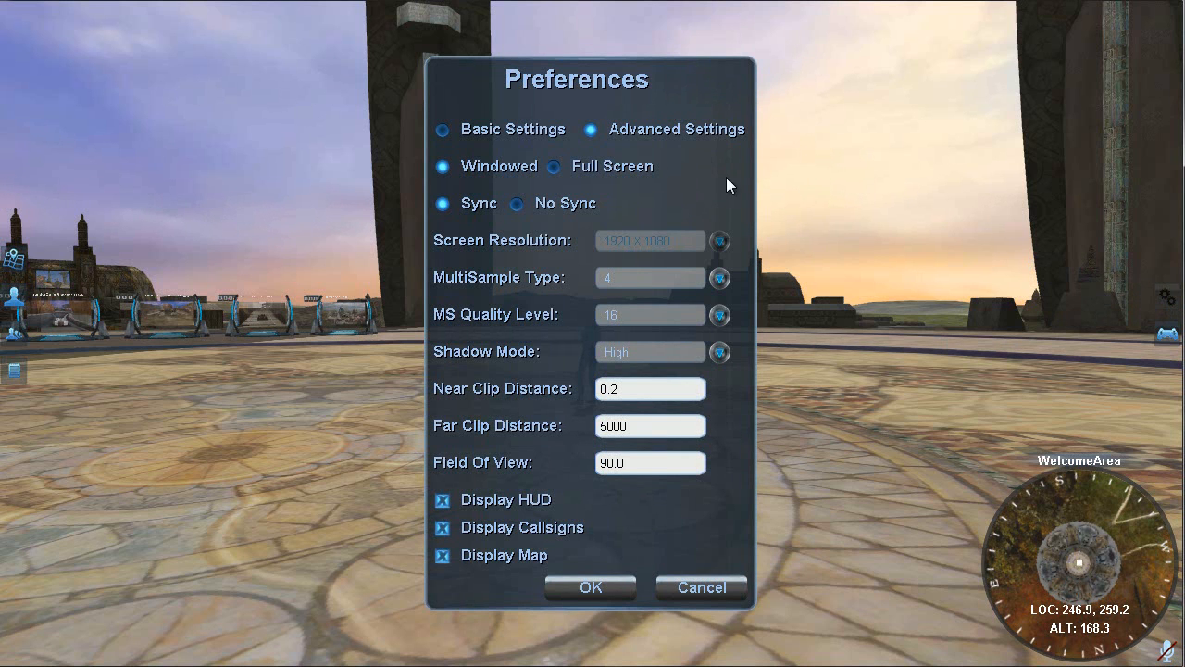
pyautogui.moveTo(692, 189)
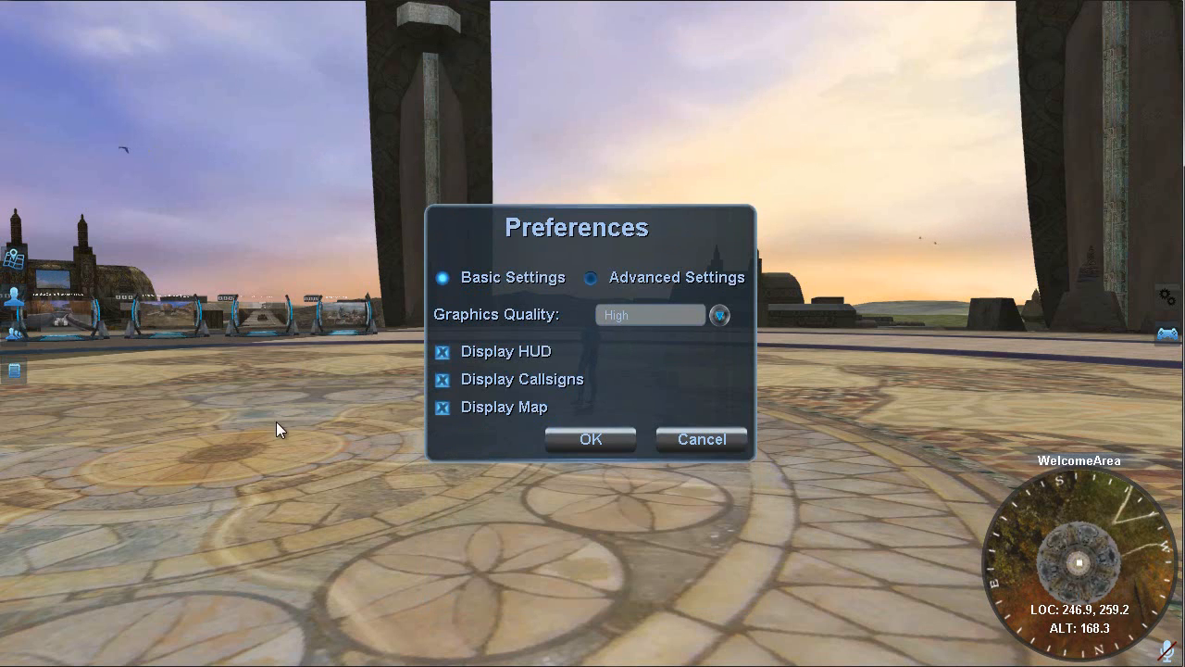
pyautogui.moveTo(272, 400)
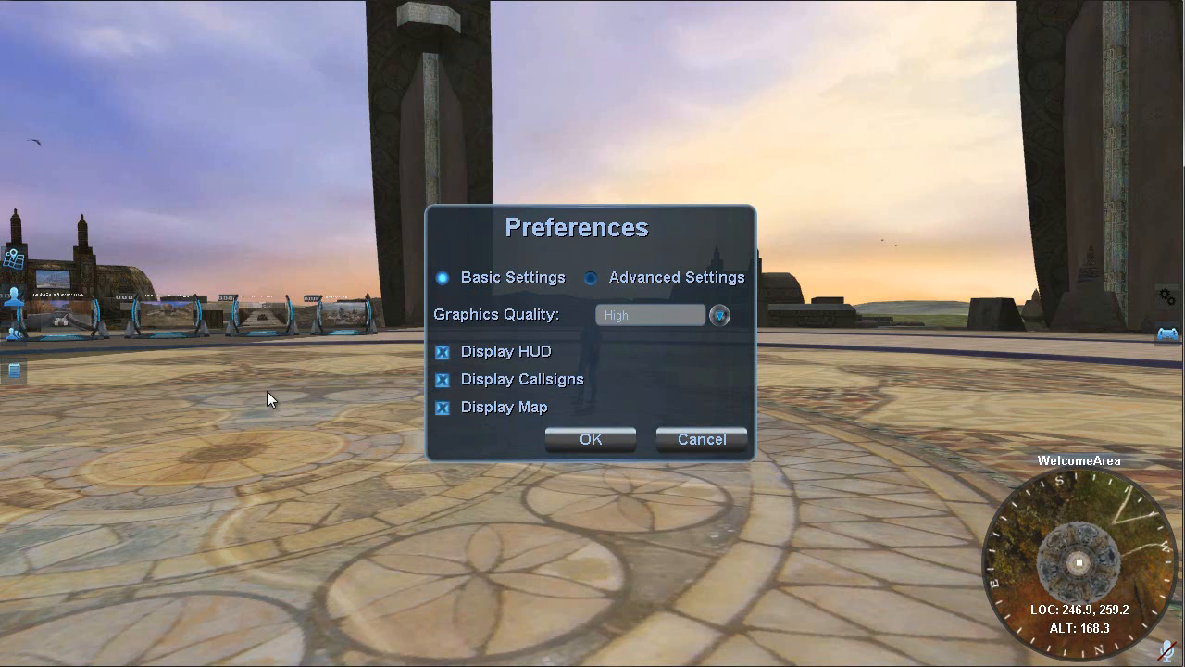
pyautogui.moveTo(271, 450)
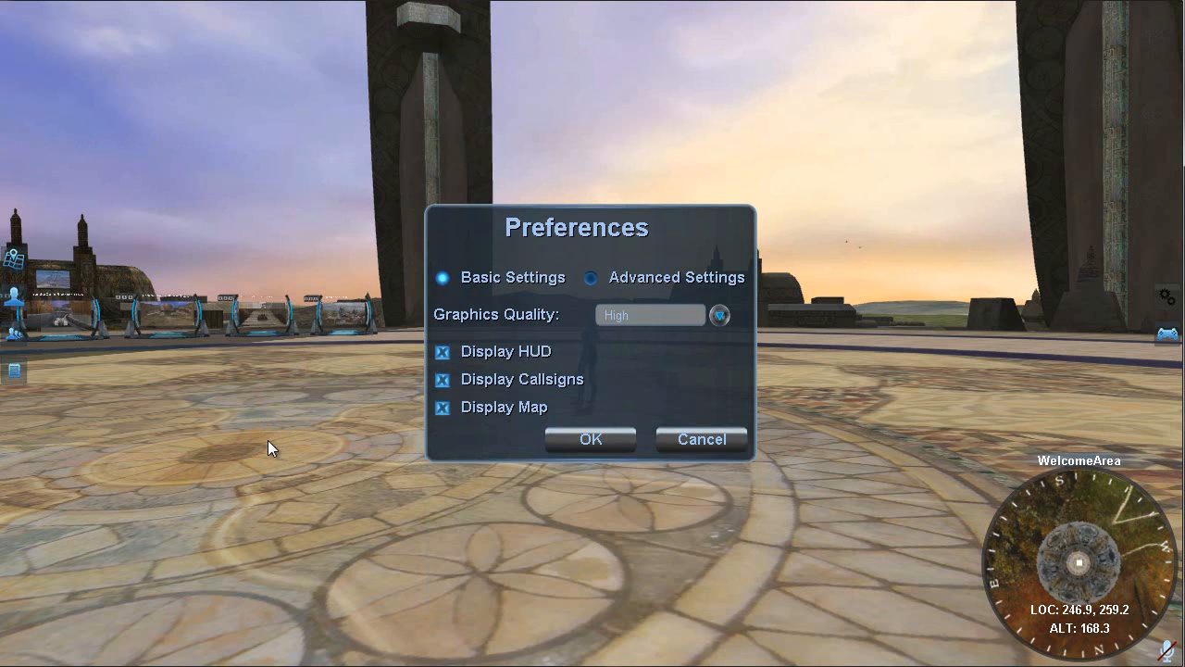
pyautogui.moveTo(474, 318)
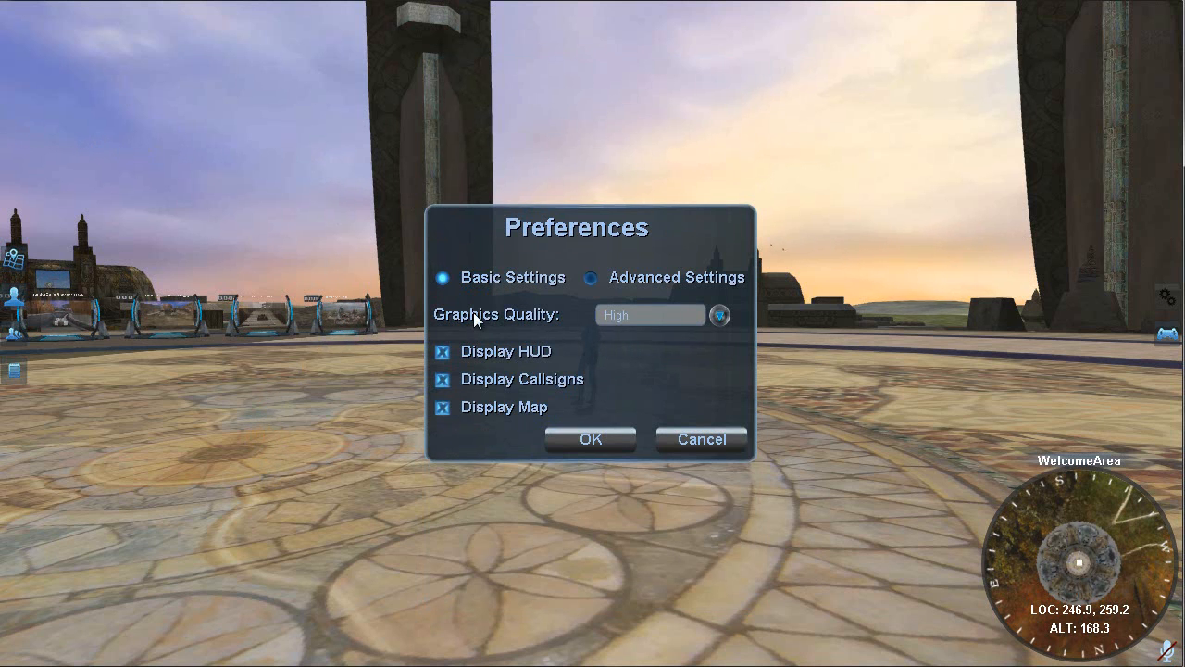
pyautogui.moveTo(560, 319)
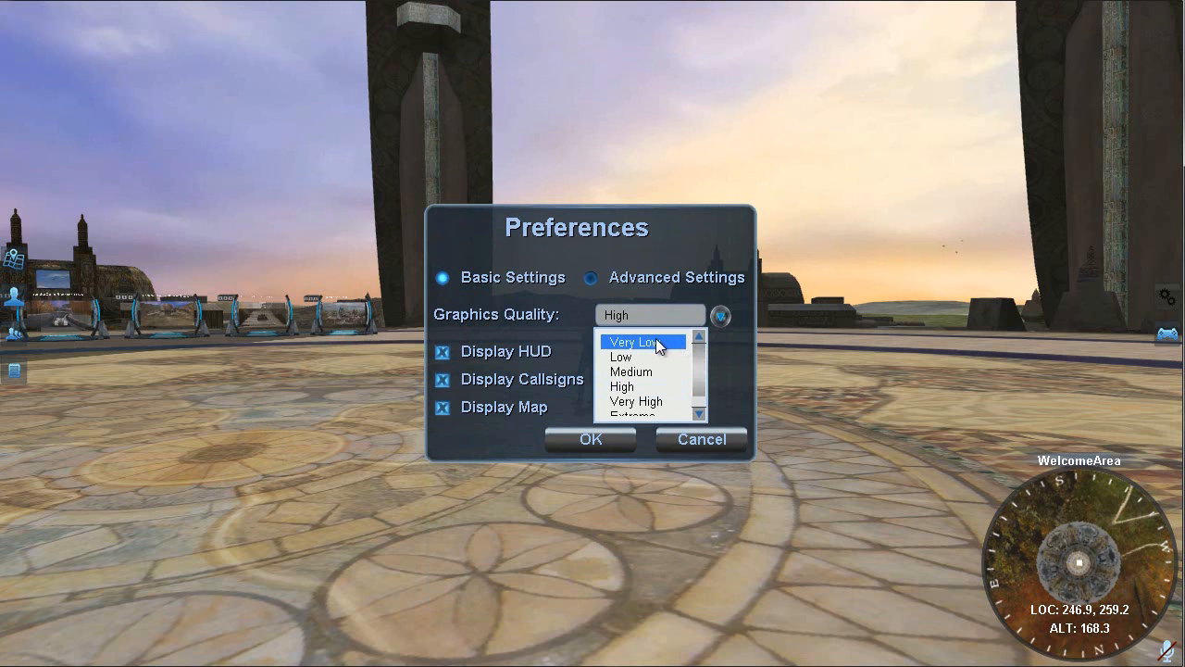
pyautogui.moveTo(729, 364)
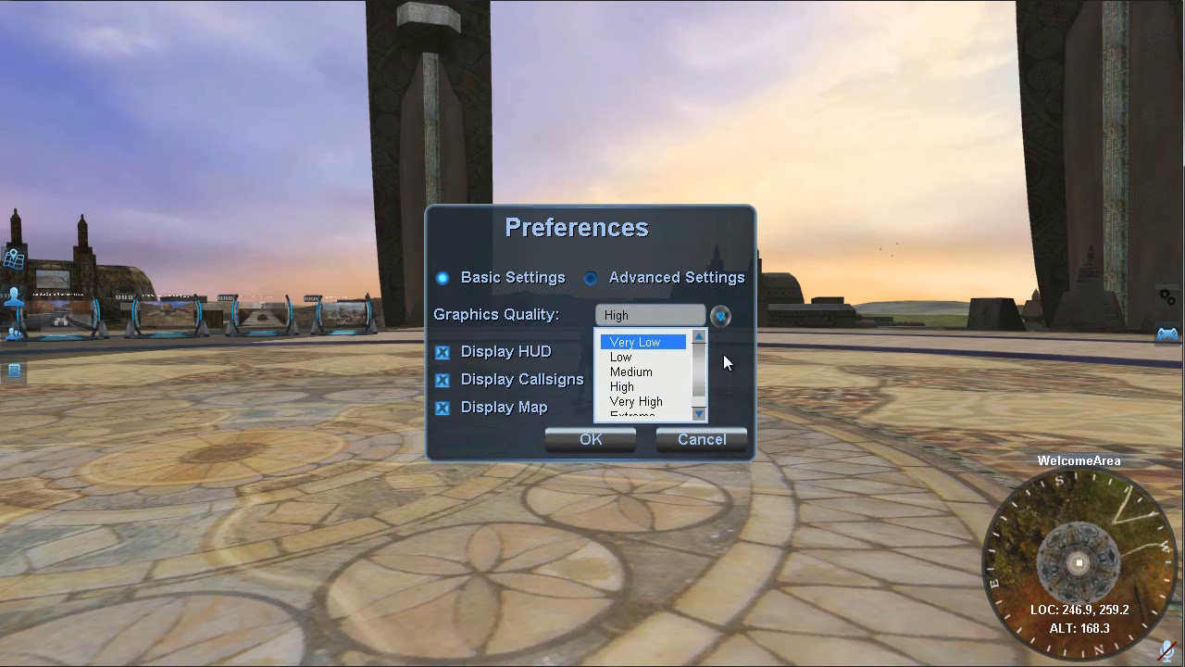
pyautogui.moveTo(648, 352)
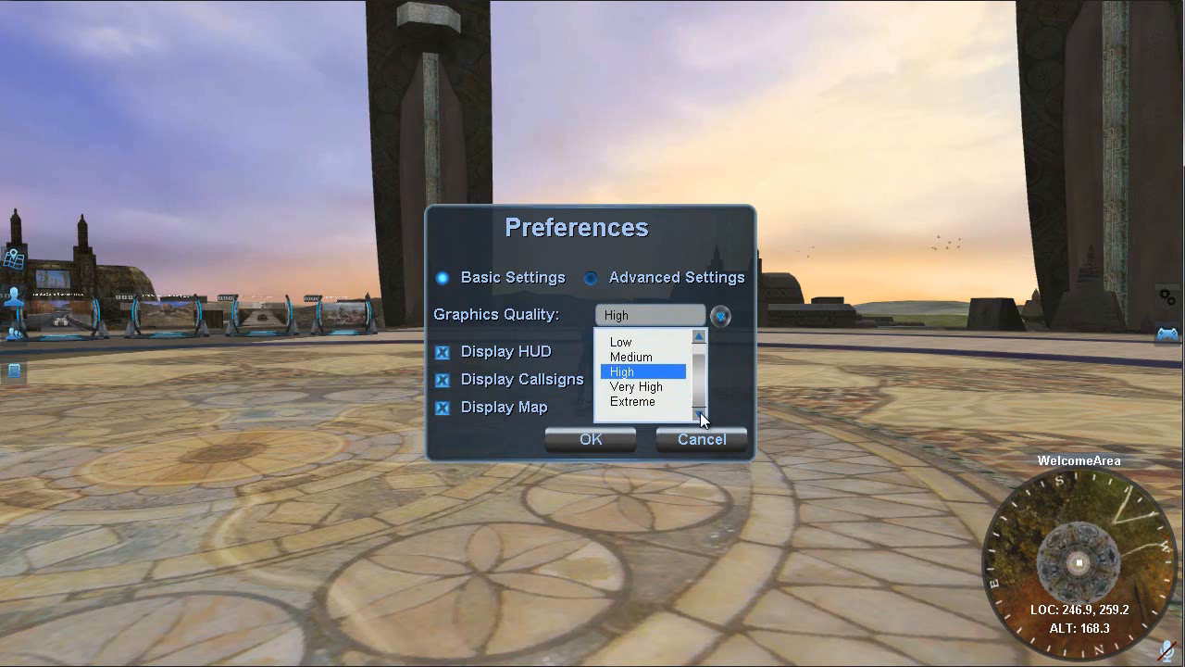
# Choose Extreme in the Graphics Quality dropdown under Basic Settings
pyautogui.click(633, 401)
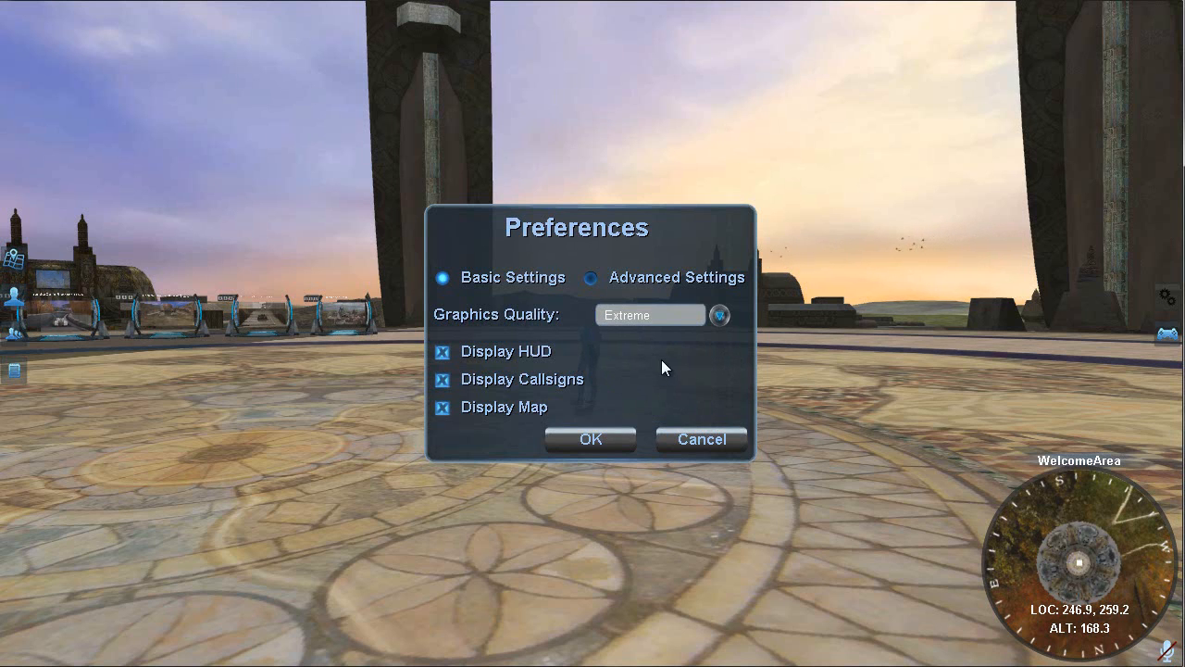
pyautogui.moveTo(656, 348)
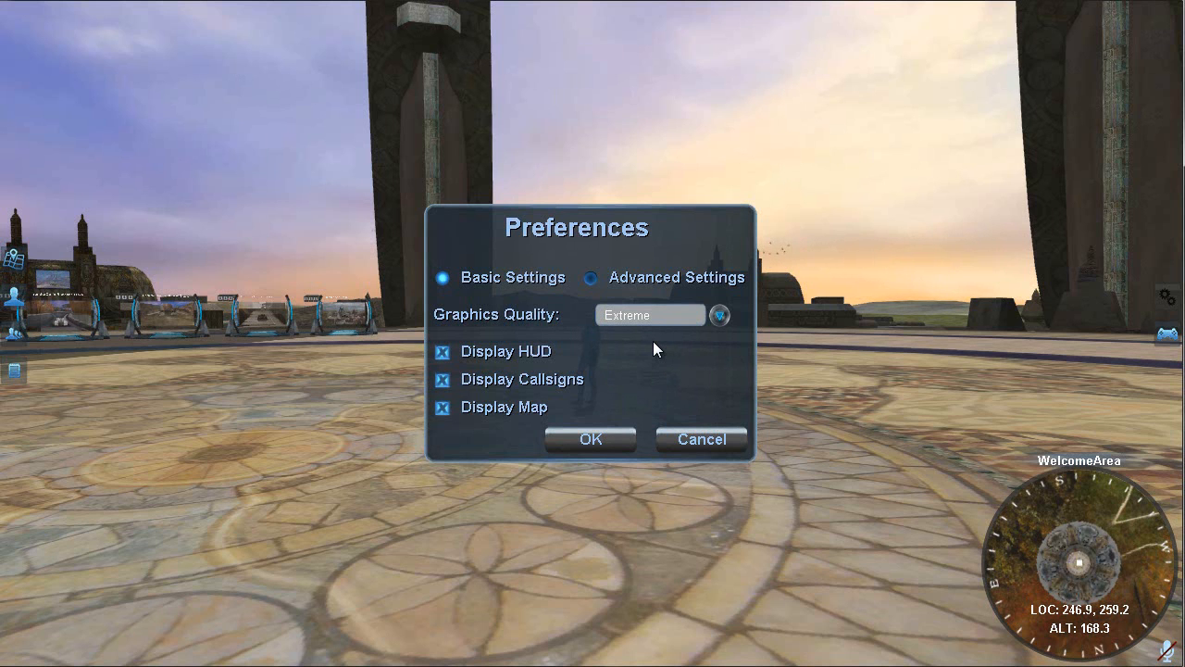
pyautogui.moveTo(807, 391)
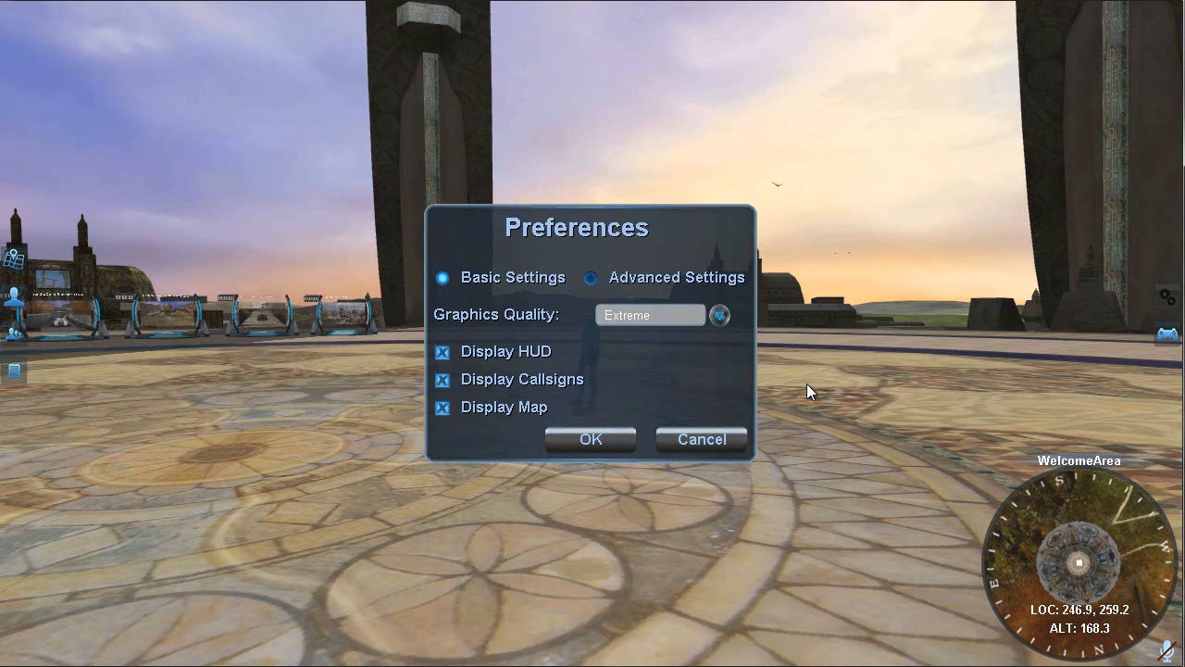
pyautogui.moveTo(807, 378)
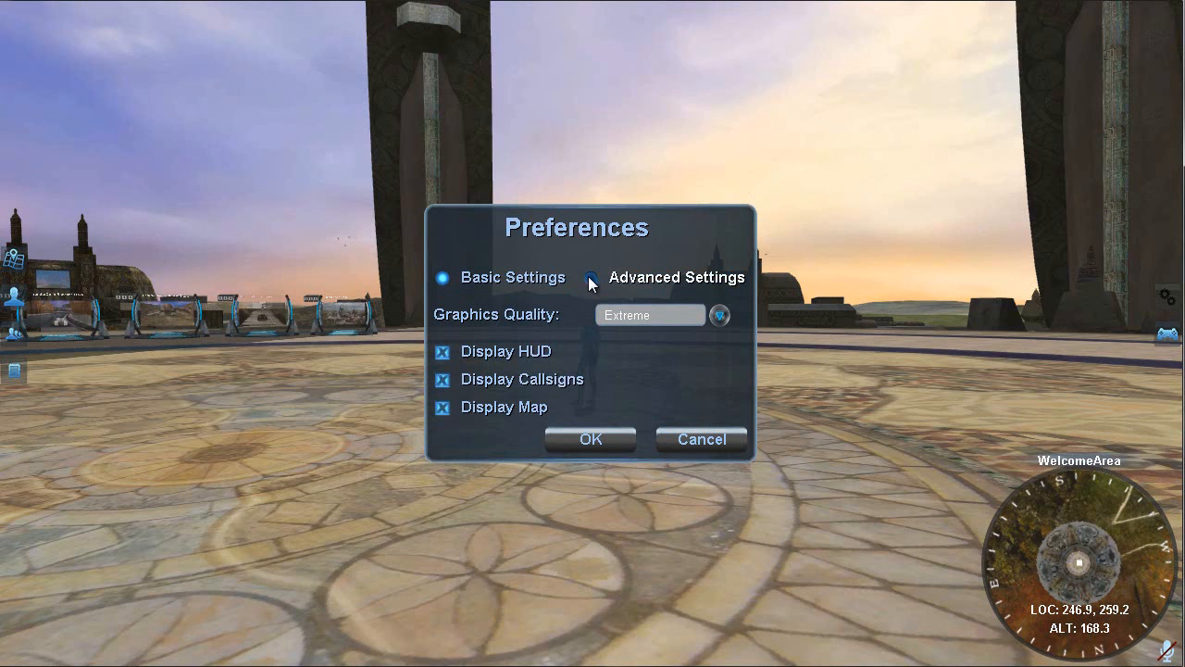
# Select Advanced Settings and scroll through the display mode and resolution options
pyautogui.click(593, 278)
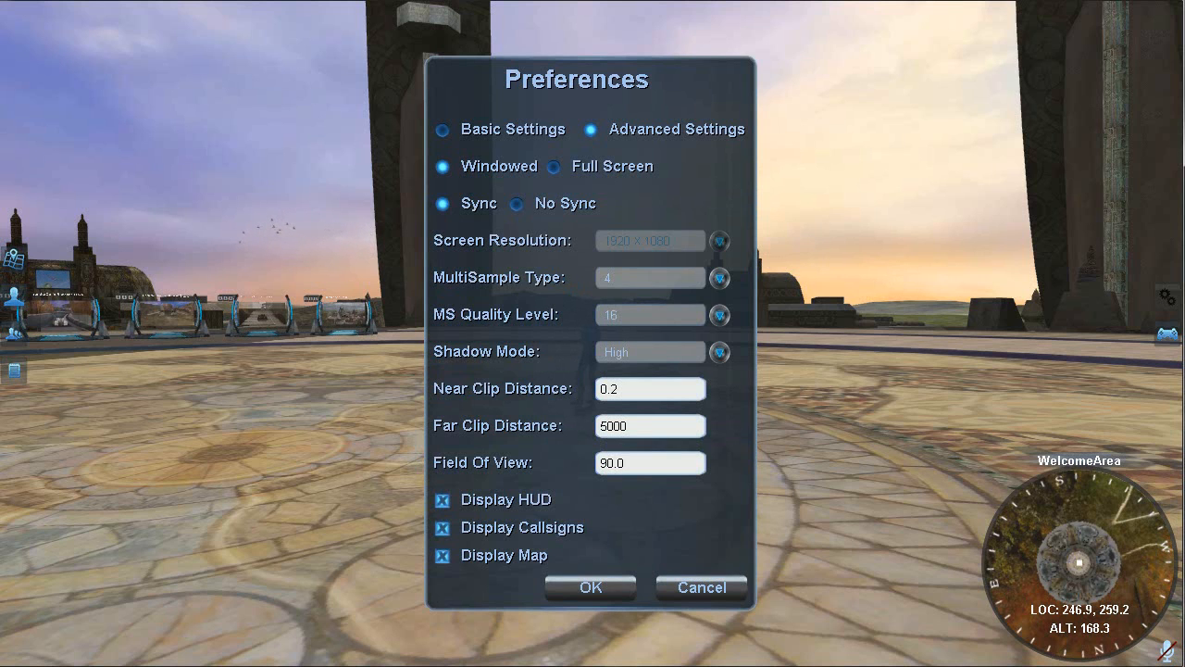
pyautogui.moveTo(707, 176)
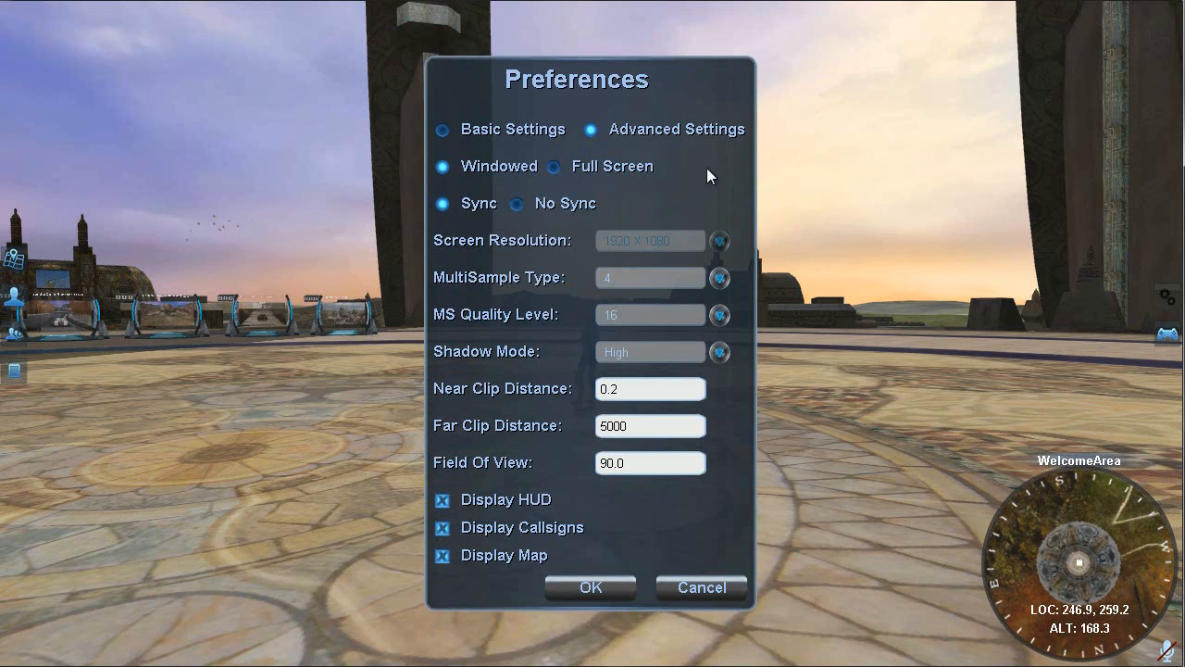
pyautogui.moveTo(697, 178)
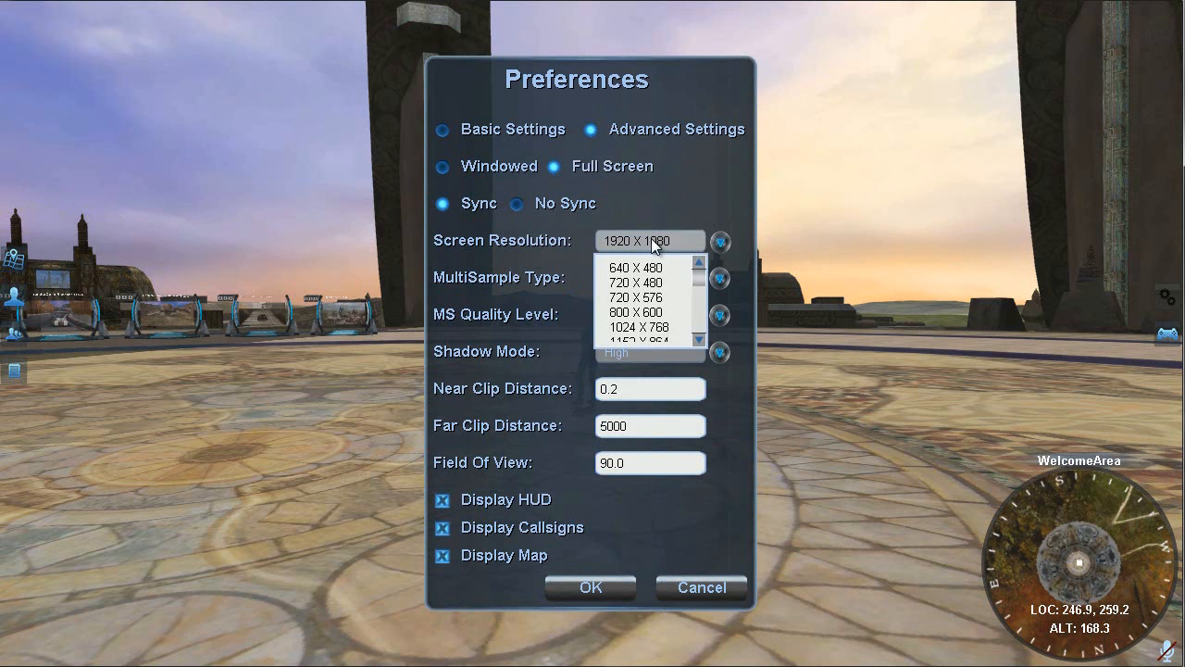
pyautogui.moveTo(701, 285)
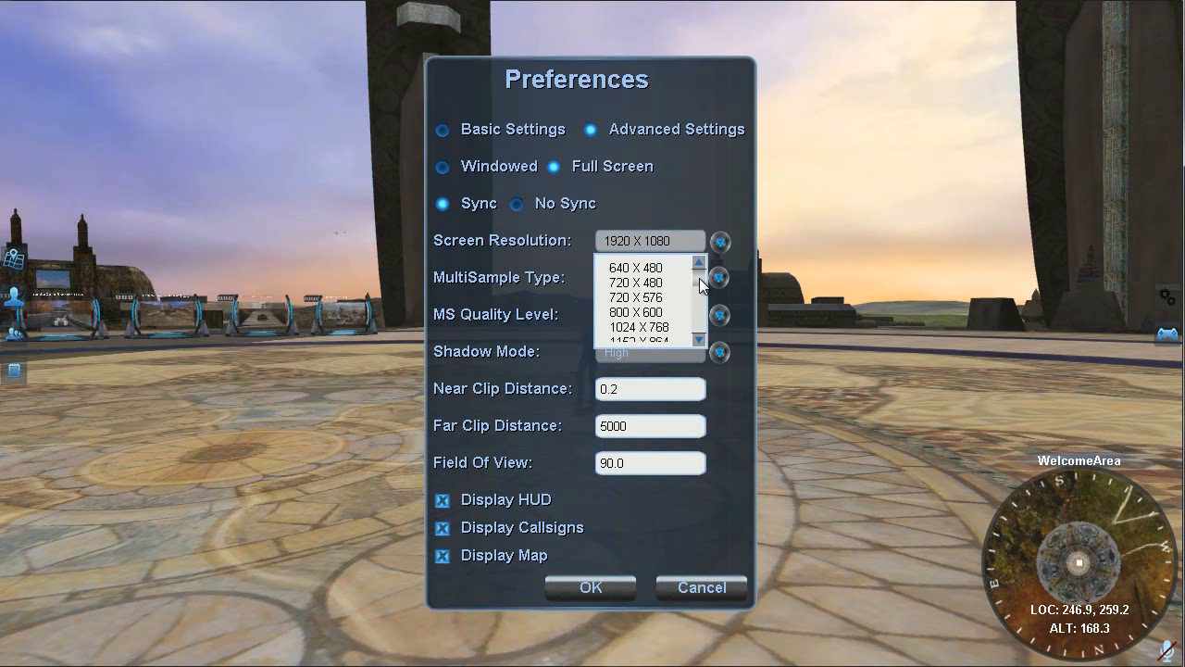
pyautogui.scroll(-3)
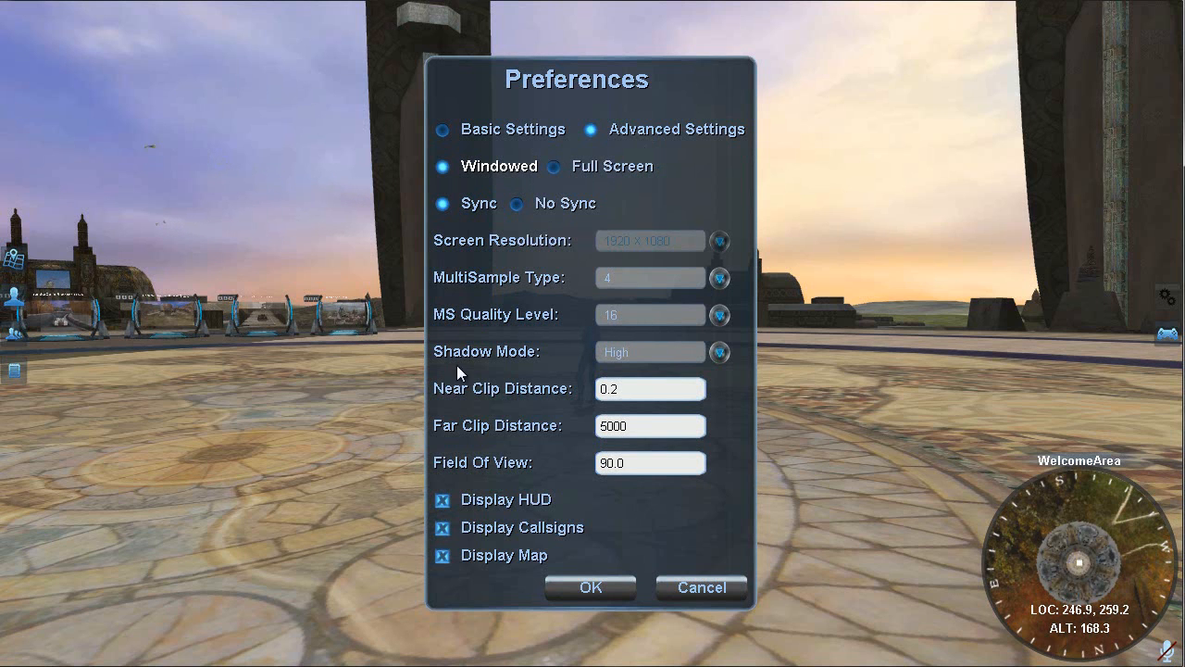
pyautogui.moveTo(100, 626)
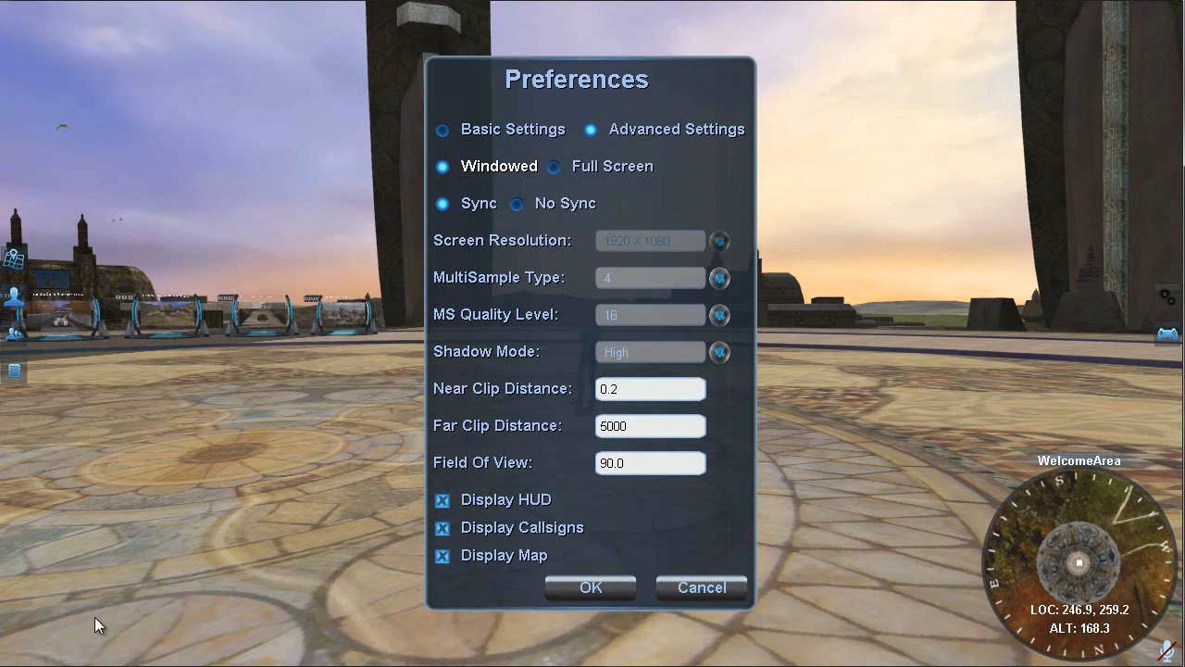
pyautogui.moveTo(10, 663)
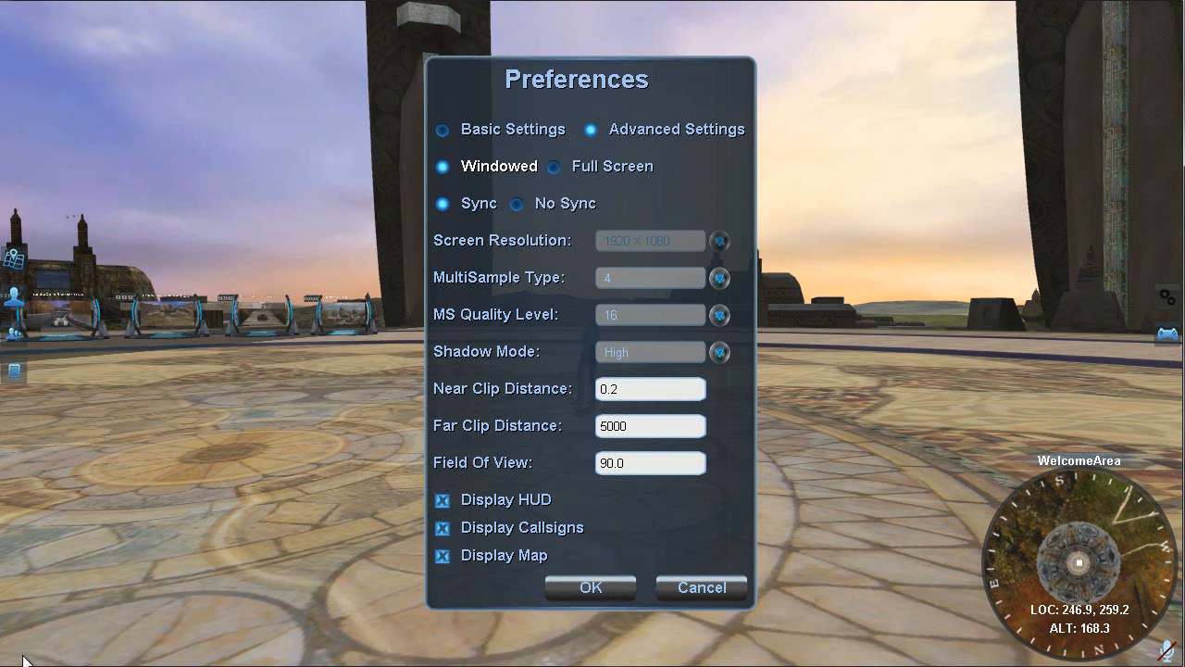
pyautogui.moveTo(74, 604)
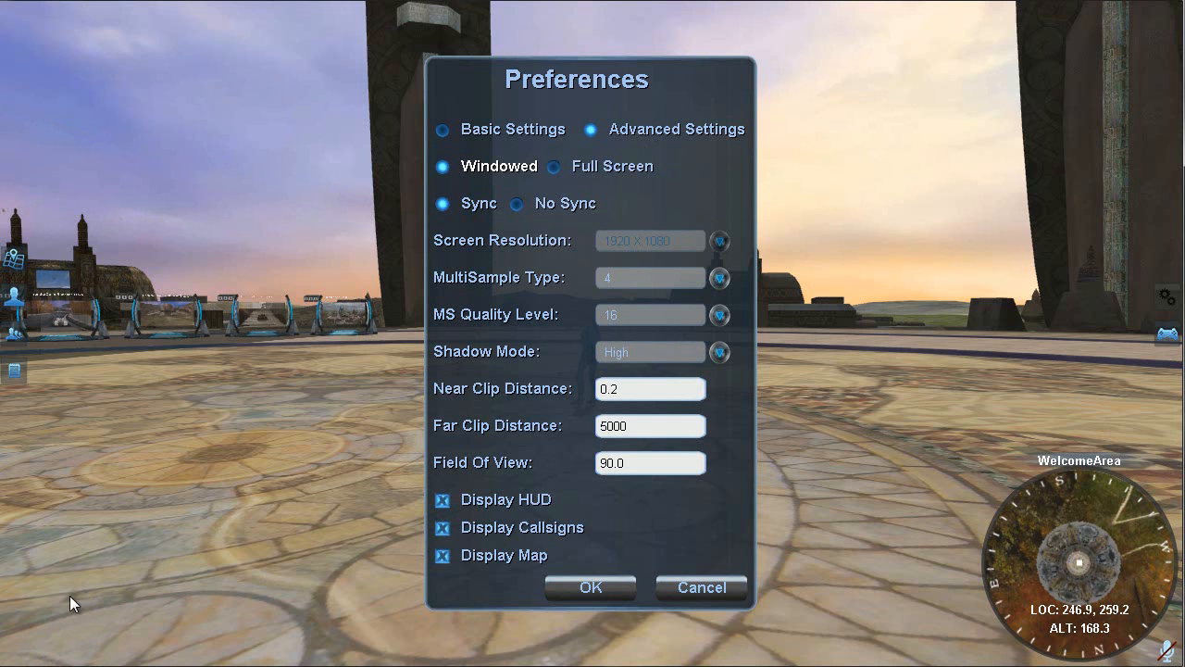
pyautogui.moveTo(250, 298)
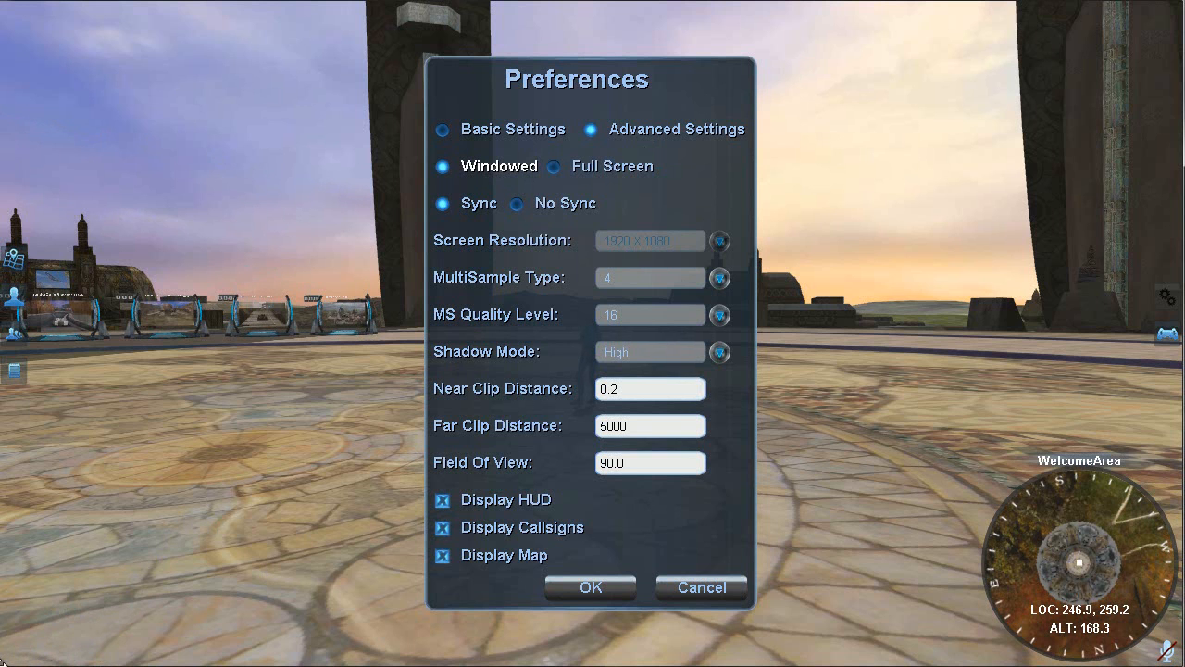
pyautogui.moveTo(222, 417)
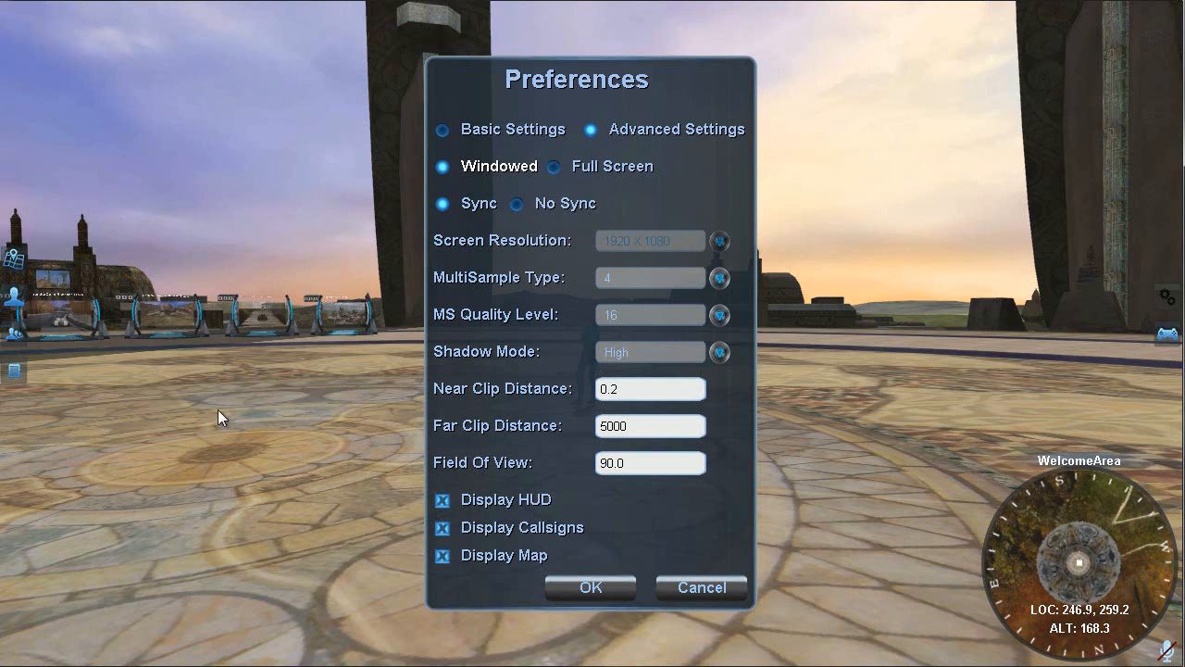
pyautogui.moveTo(205, 399)
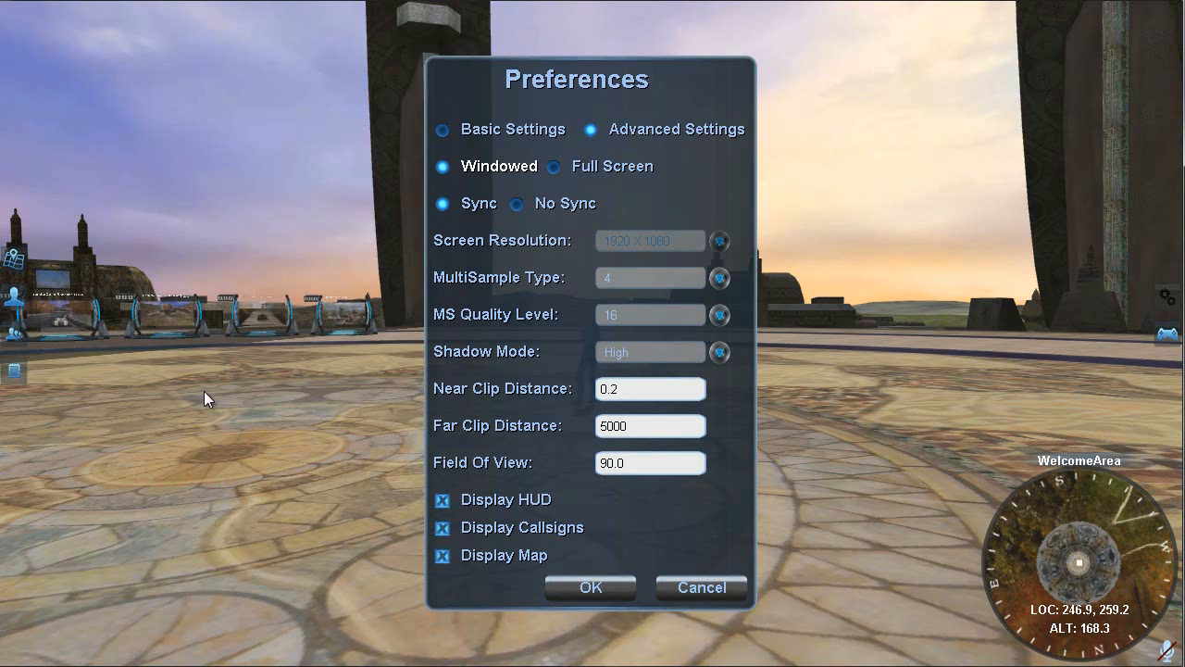
pyautogui.moveTo(490, 289)
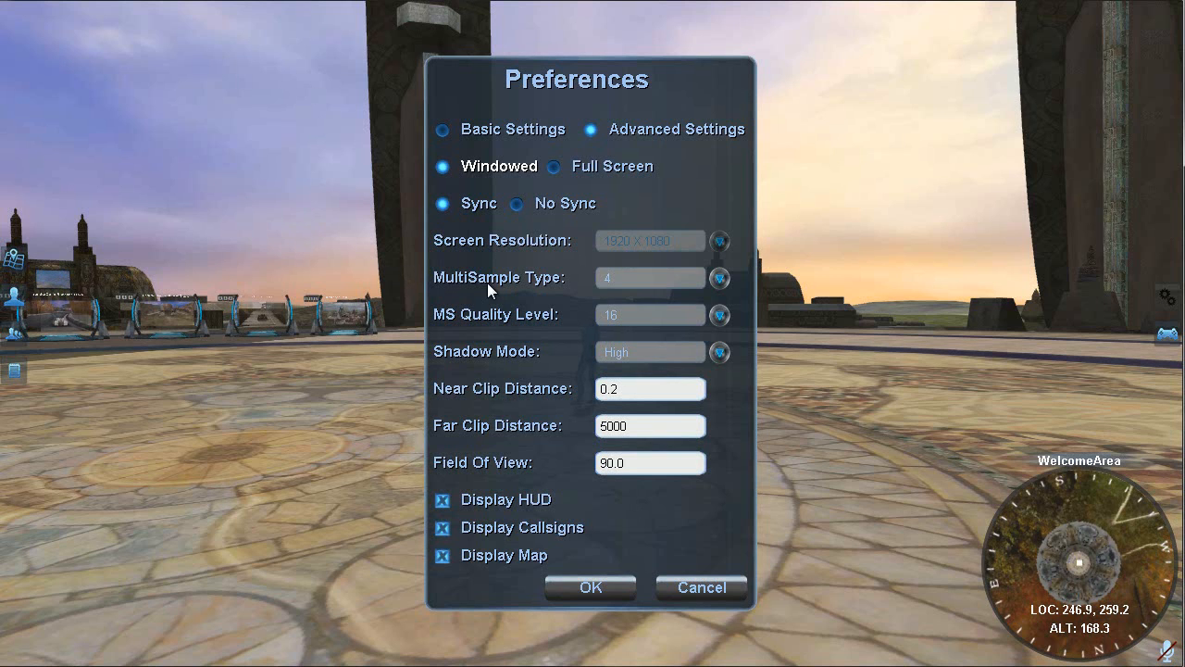
pyautogui.moveTo(470, 322)
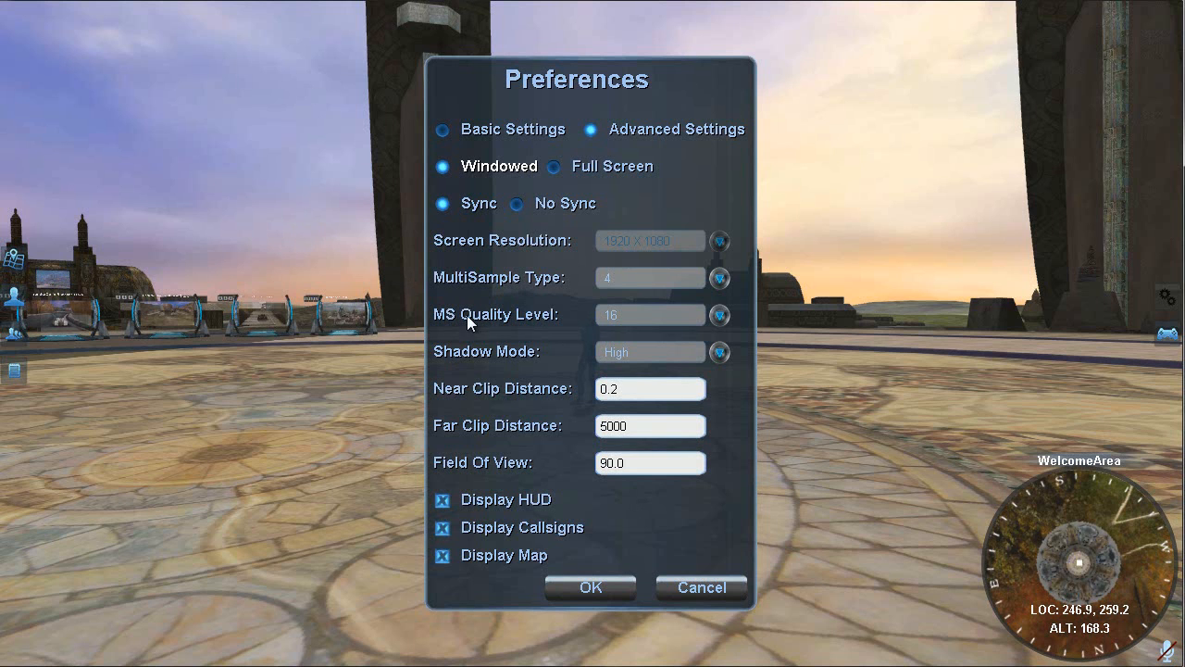
pyautogui.moveTo(548, 319)
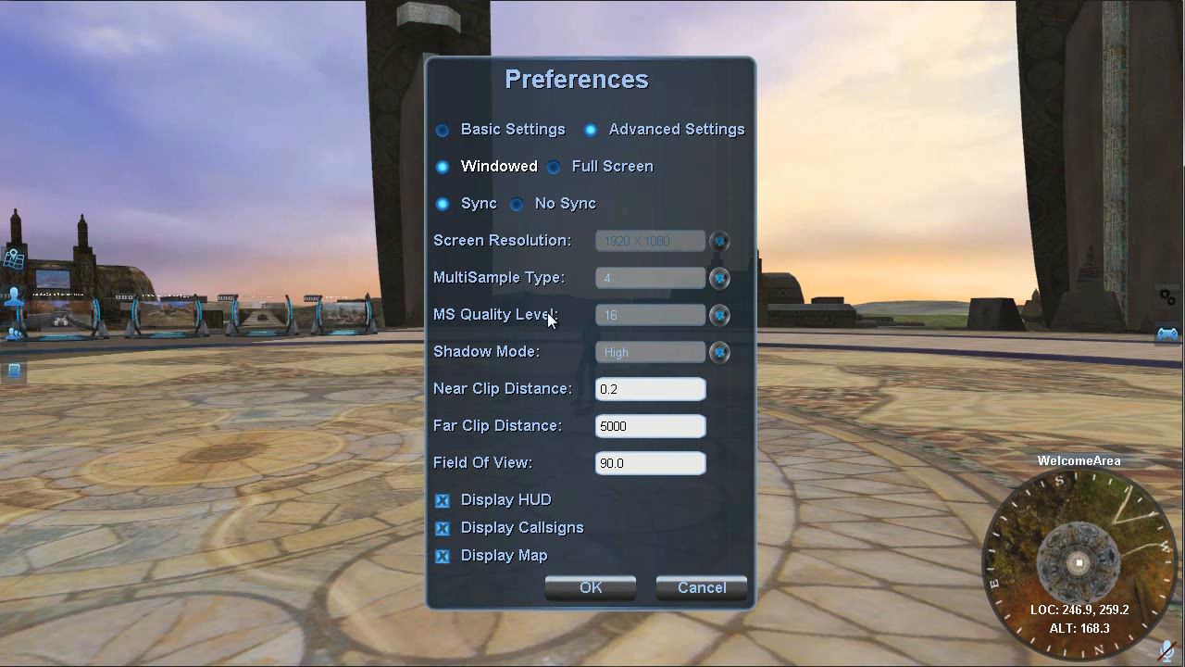
pyautogui.moveTo(540, 285)
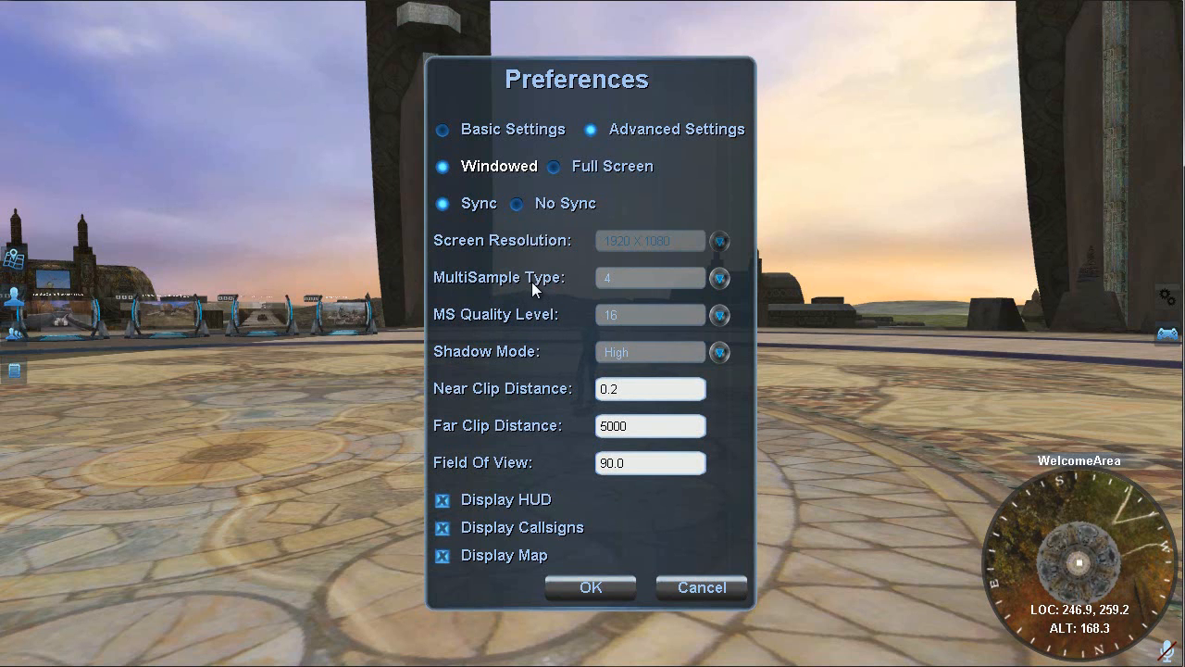
pyautogui.click(718, 277)
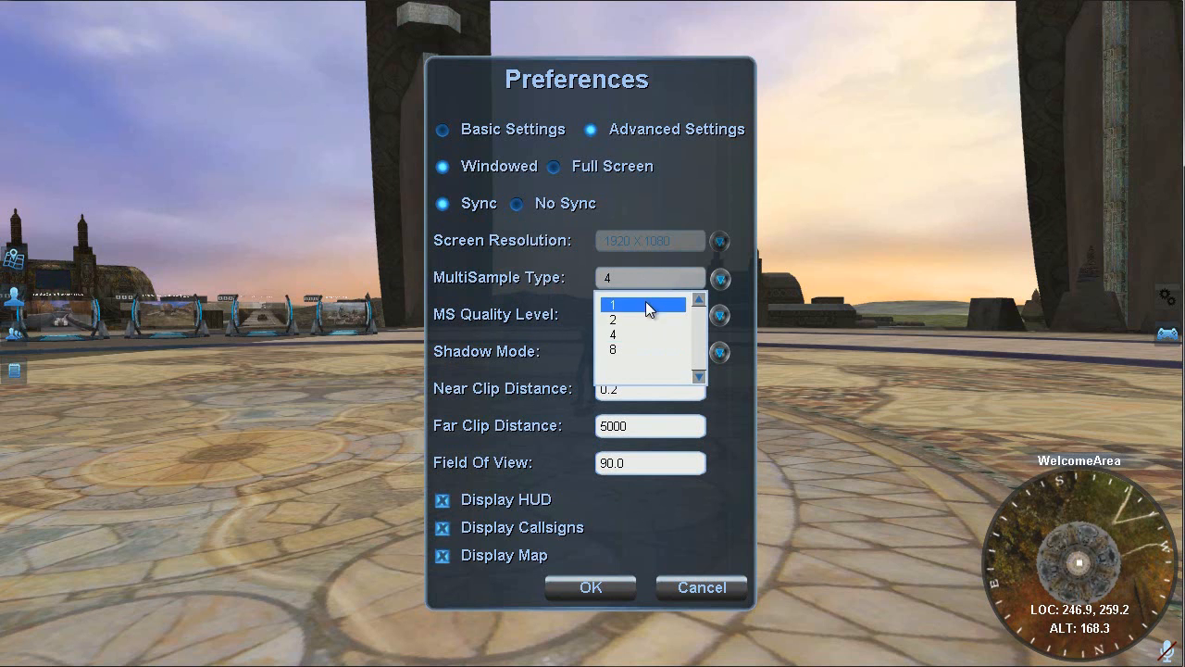
pyautogui.click(639, 304)
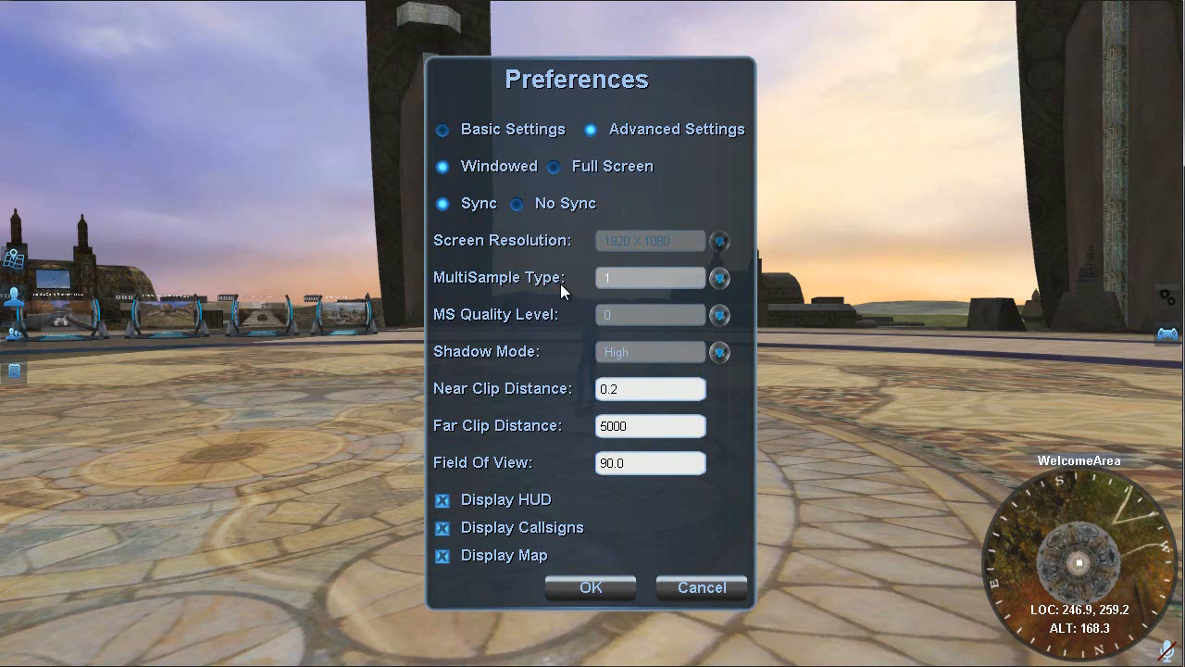
pyautogui.moveTo(578, 296)
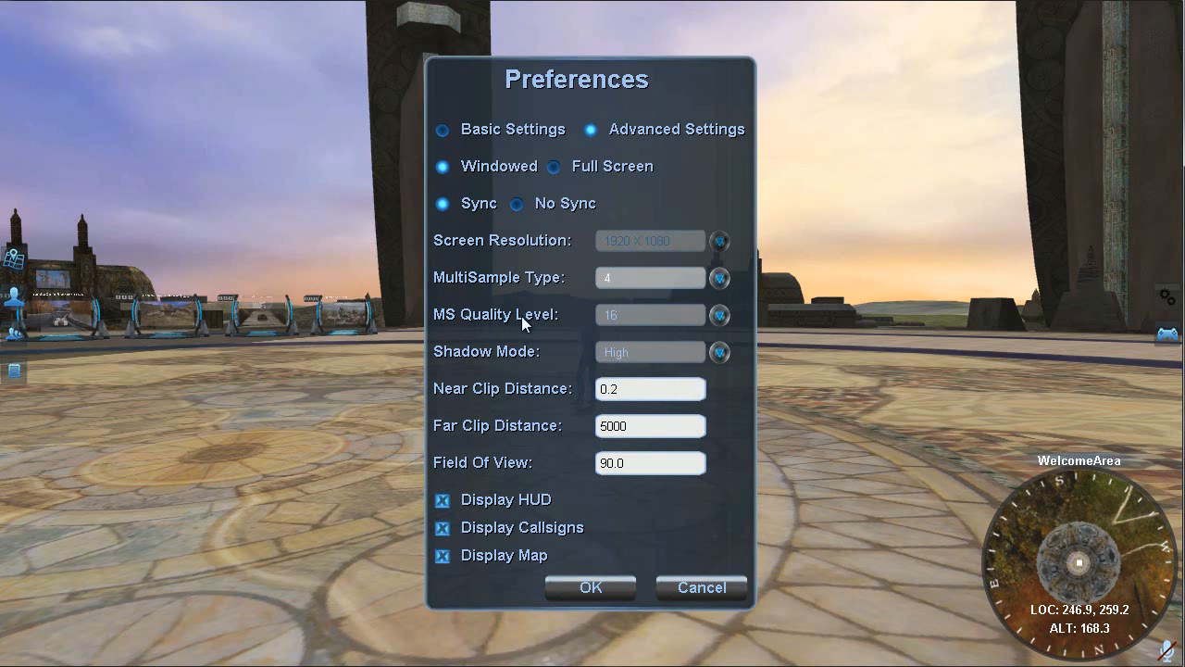
pyautogui.moveTo(559, 326)
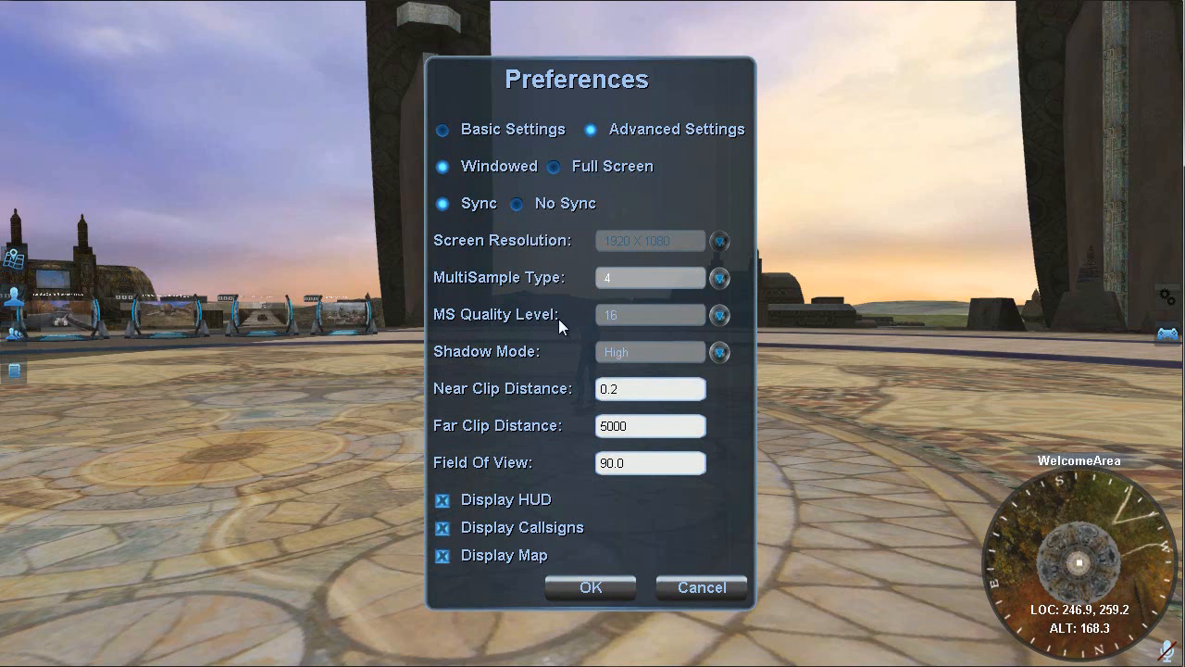
pyautogui.moveTo(552, 315)
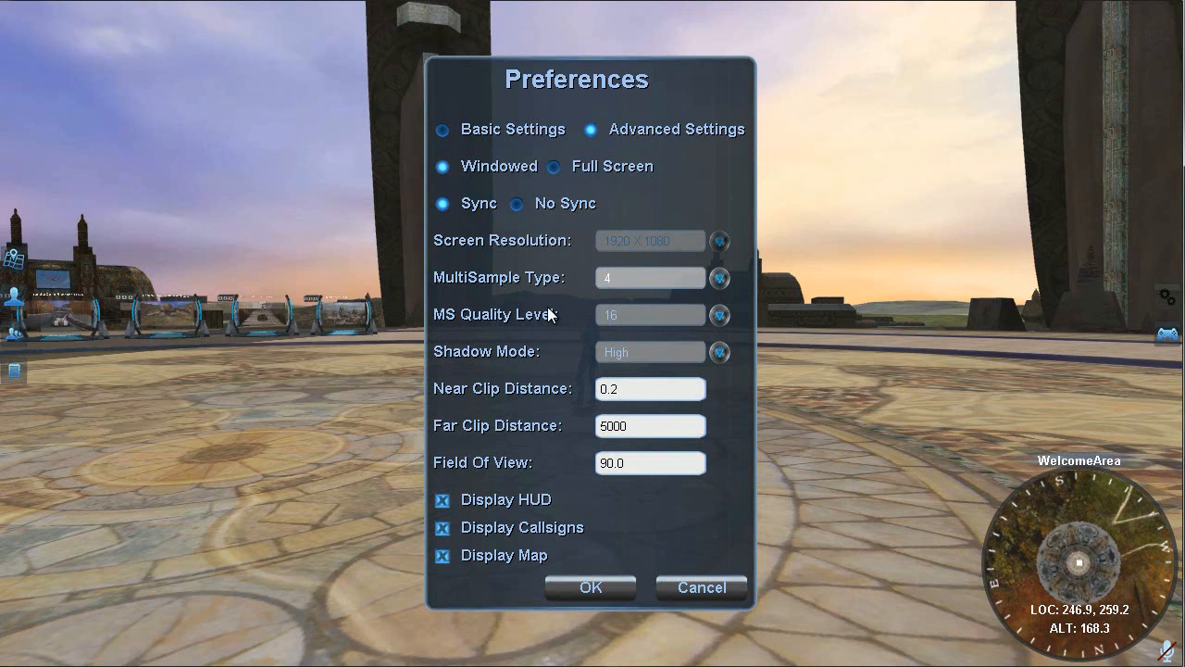
pyautogui.moveTo(520, 363)
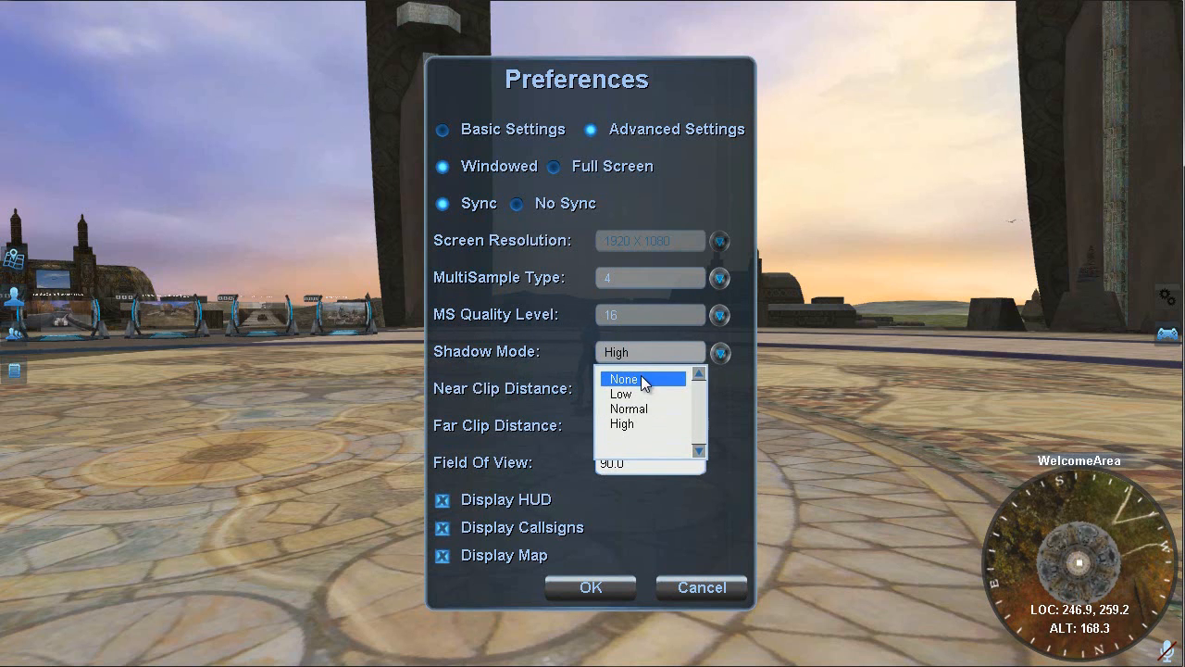
pyautogui.click(622, 377)
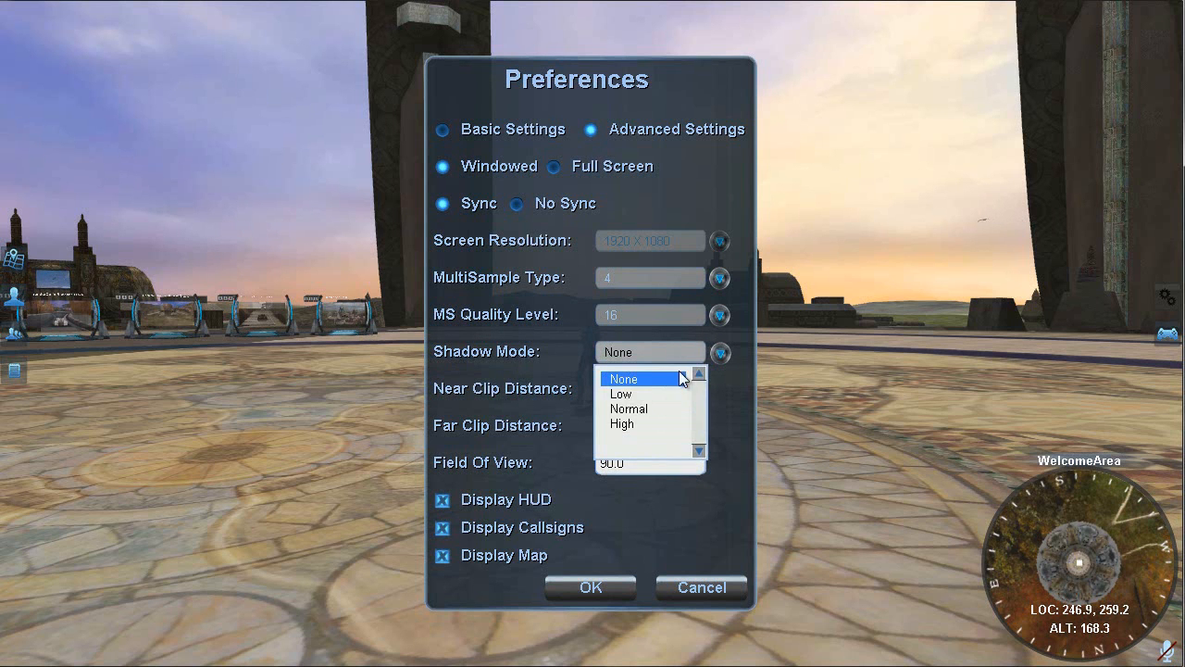
pyautogui.click(623, 422)
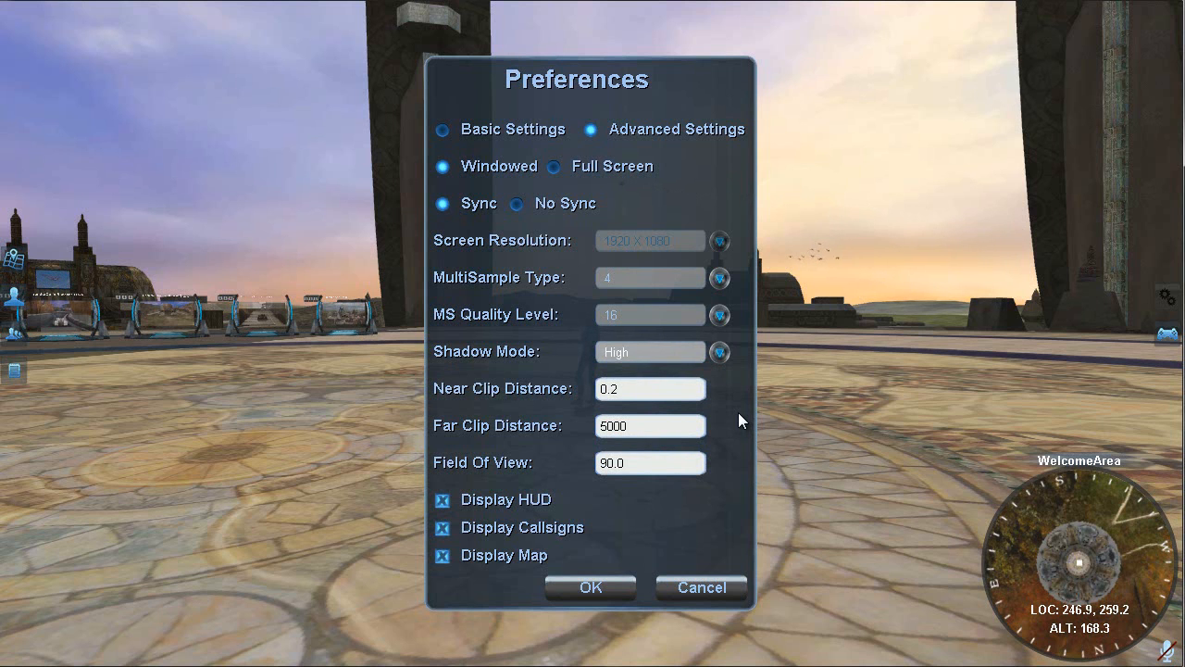
pyautogui.moveTo(685, 383)
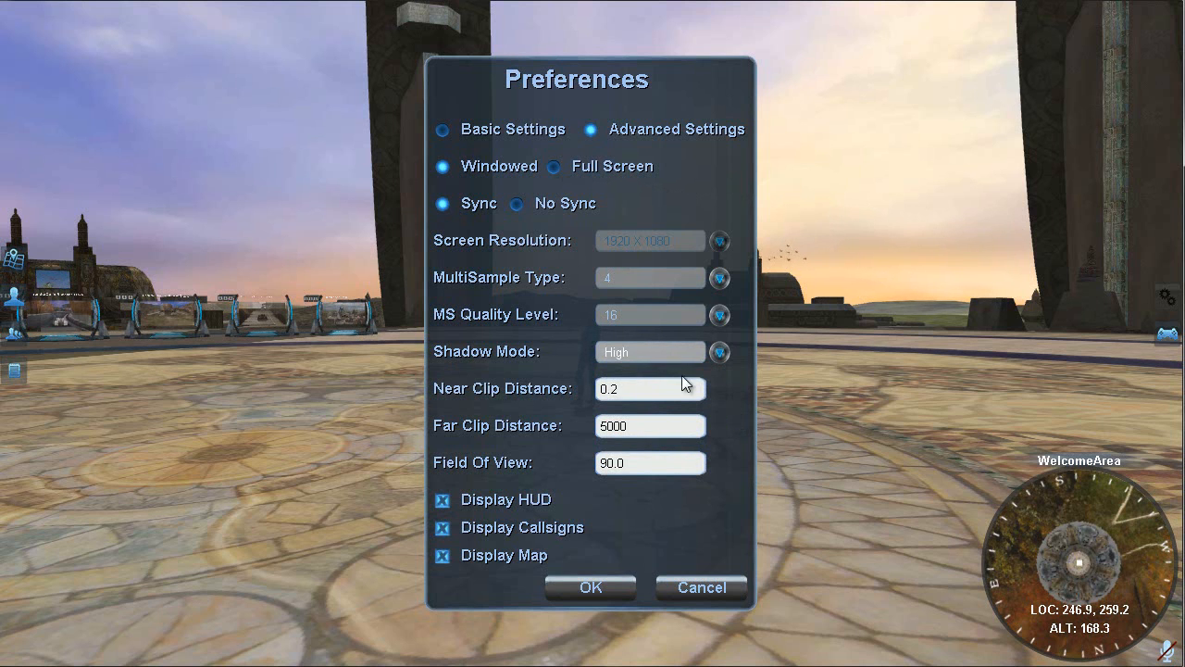
pyautogui.moveTo(473, 374)
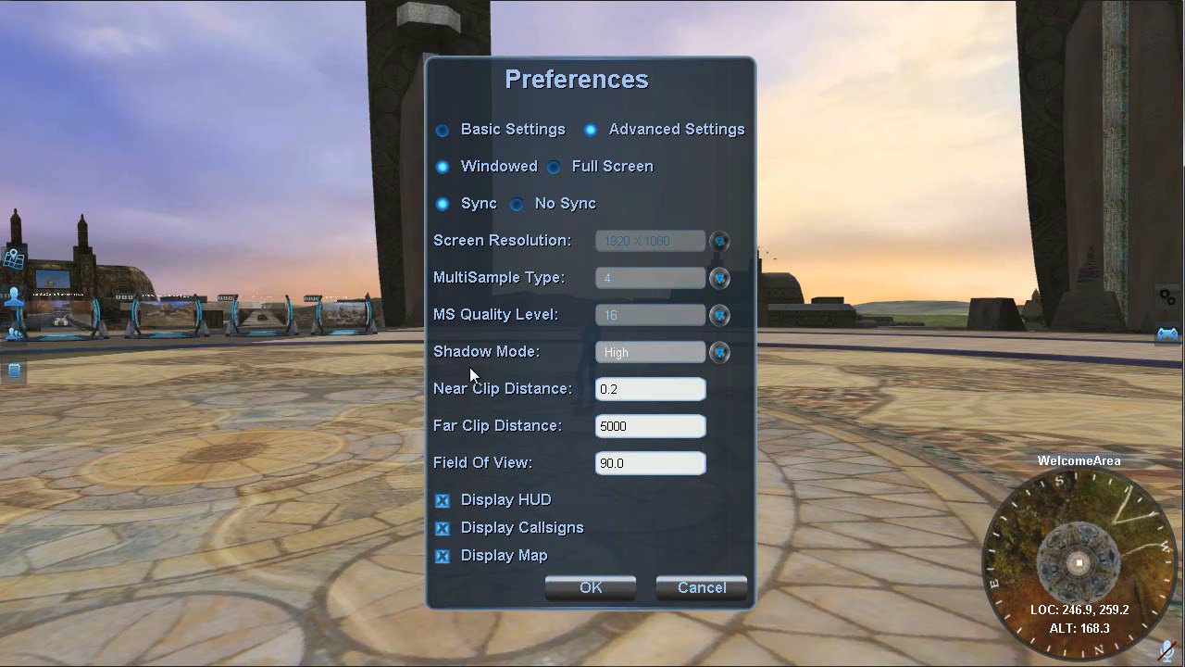
pyautogui.moveTo(546, 361)
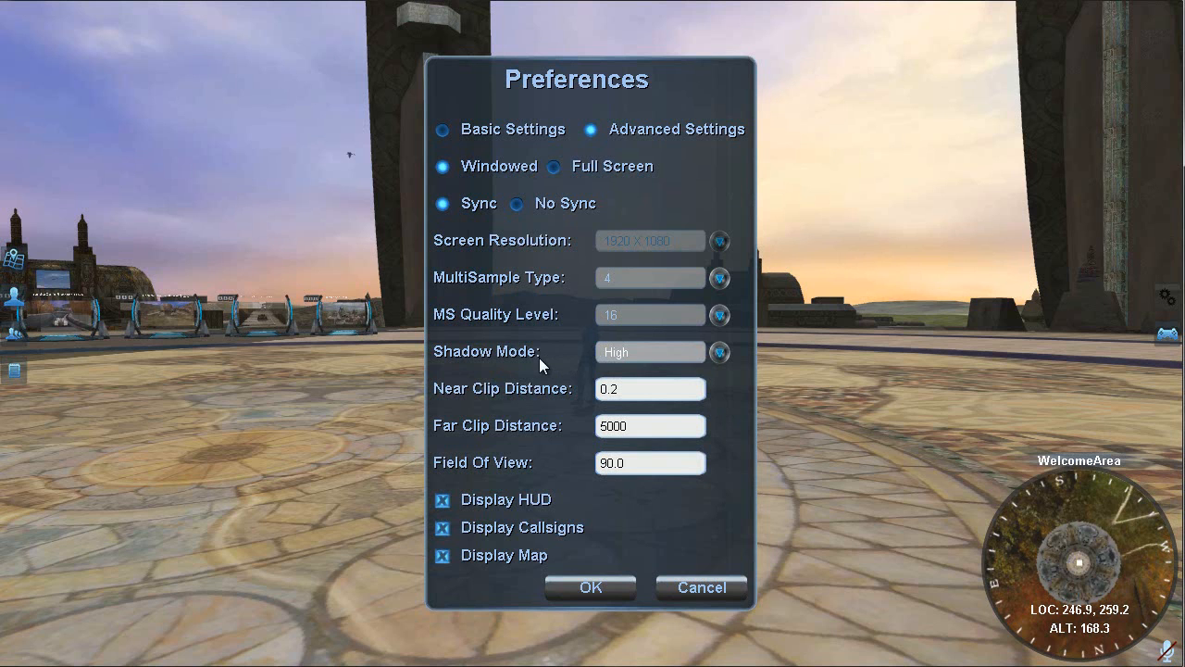
pyautogui.moveTo(472, 415)
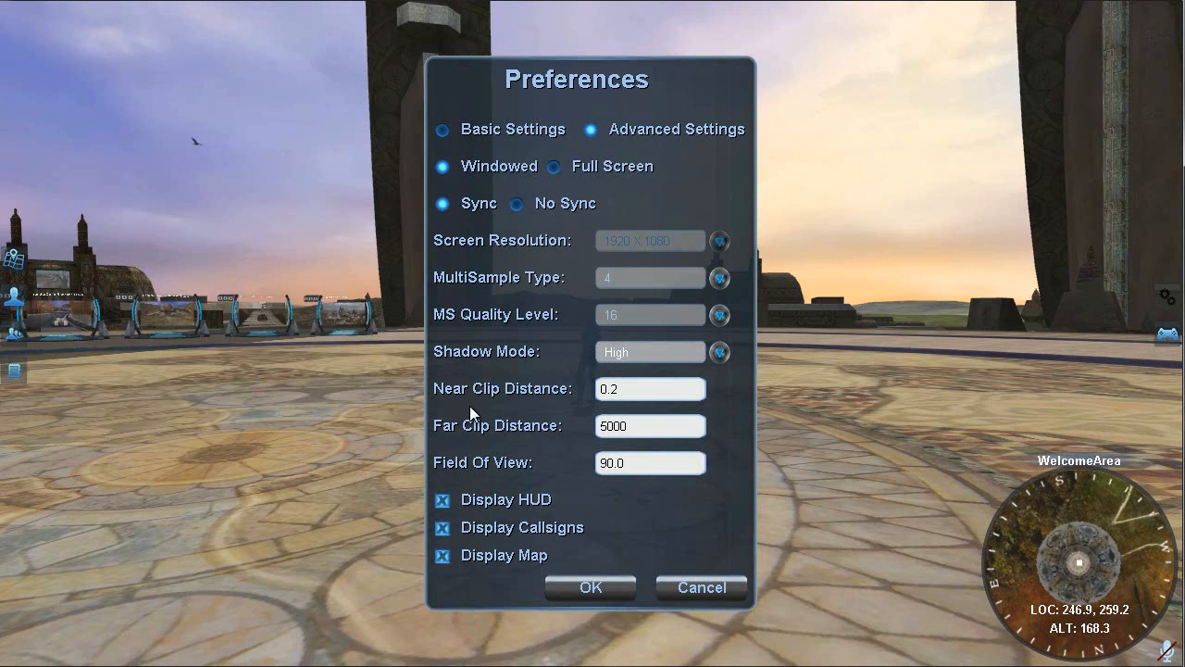
pyautogui.moveTo(530, 434)
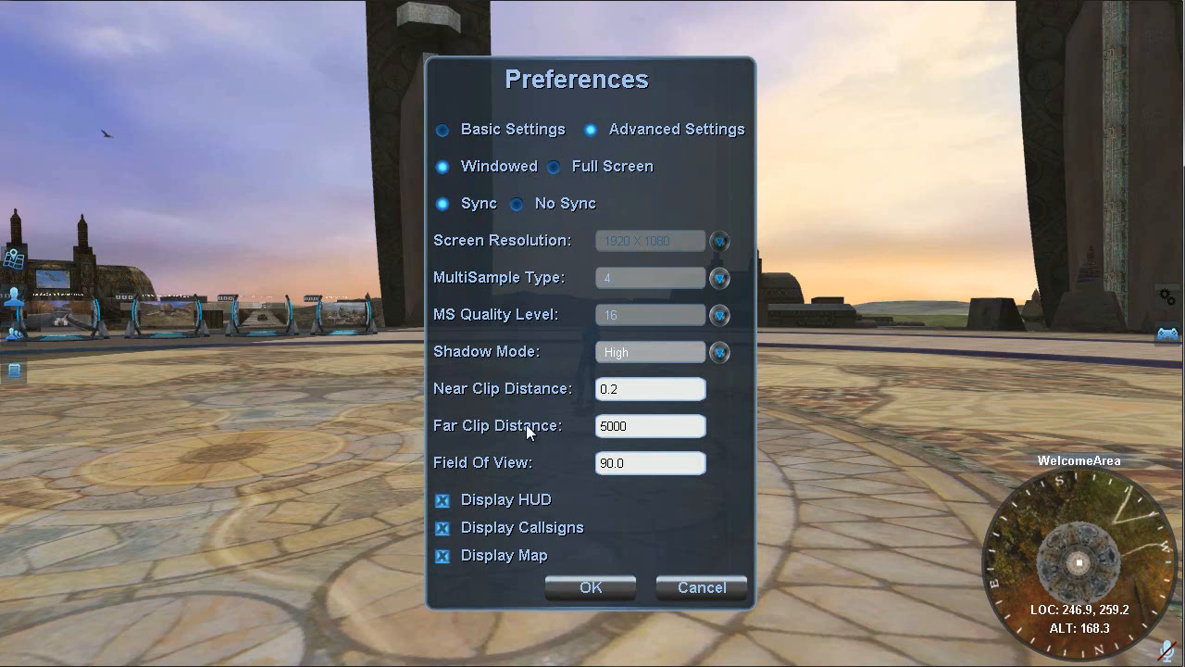
pyautogui.moveTo(441, 398)
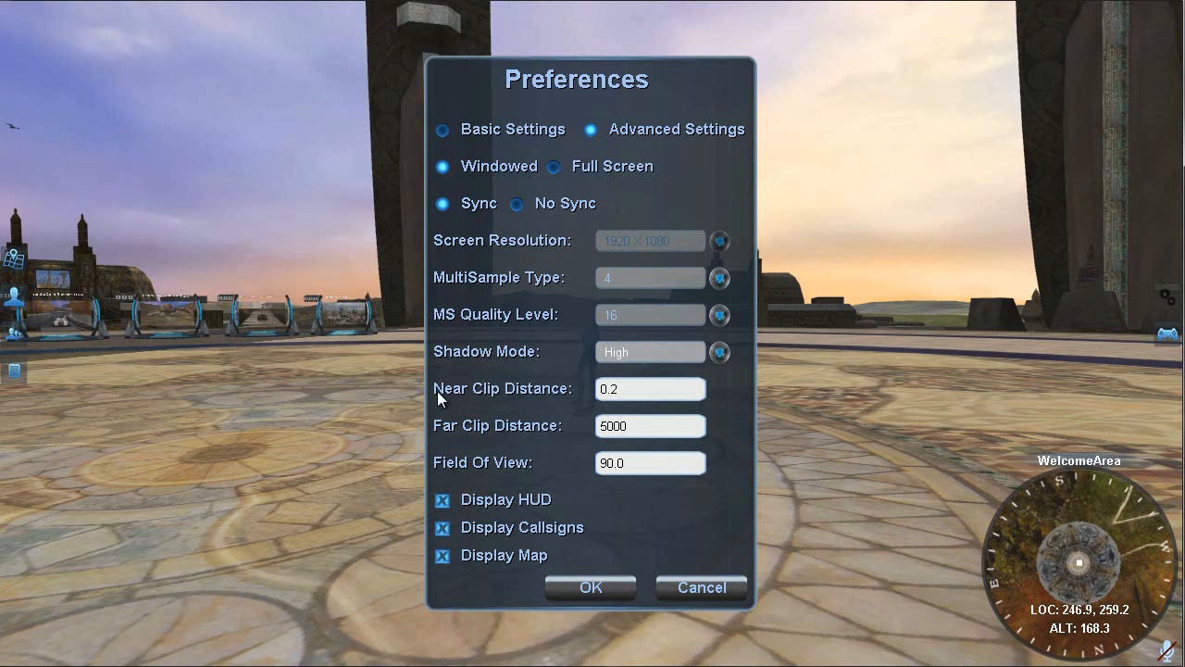
pyautogui.moveTo(509, 416)
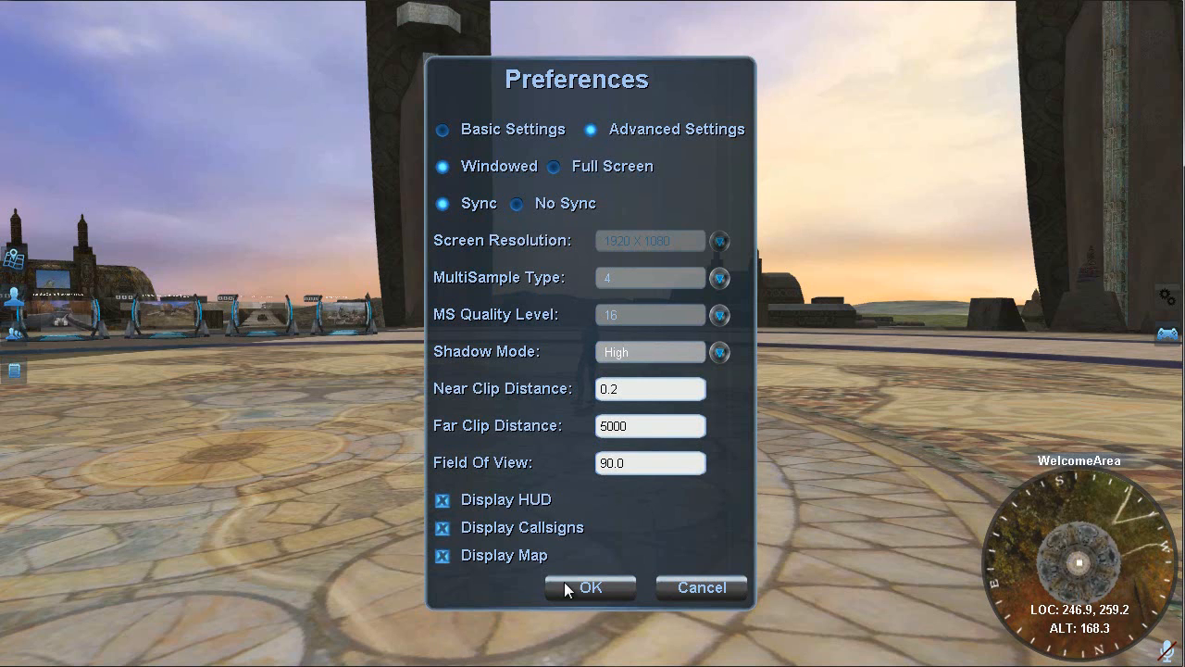
pyautogui.moveTo(545, 447)
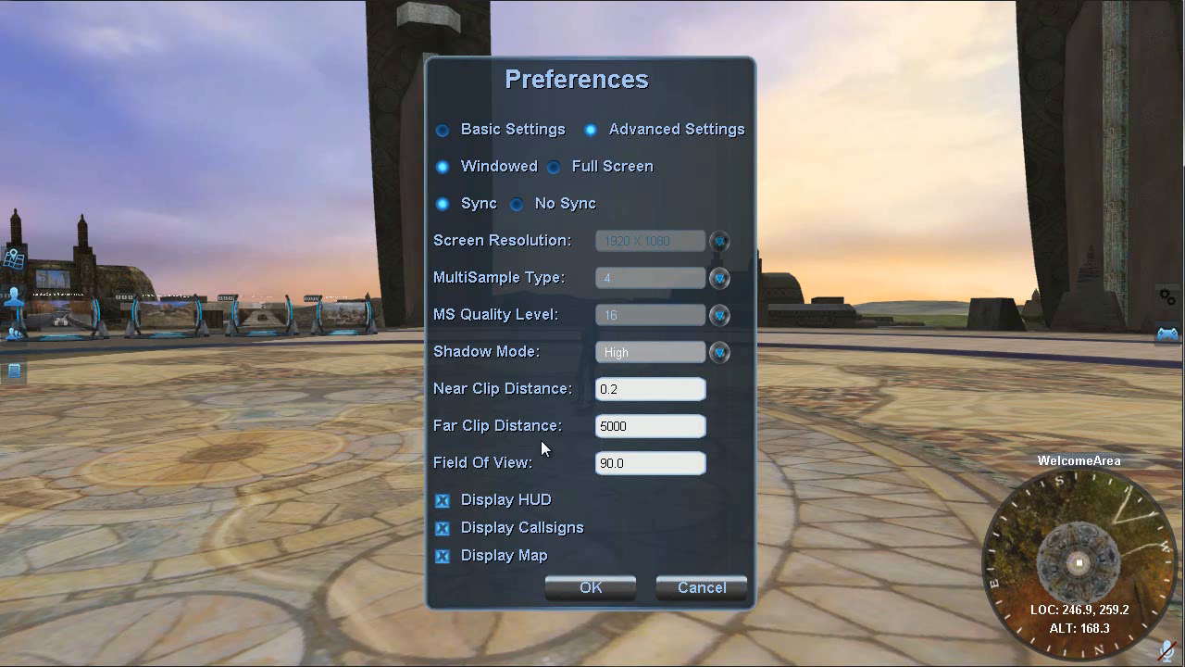
pyautogui.moveTo(702, 586)
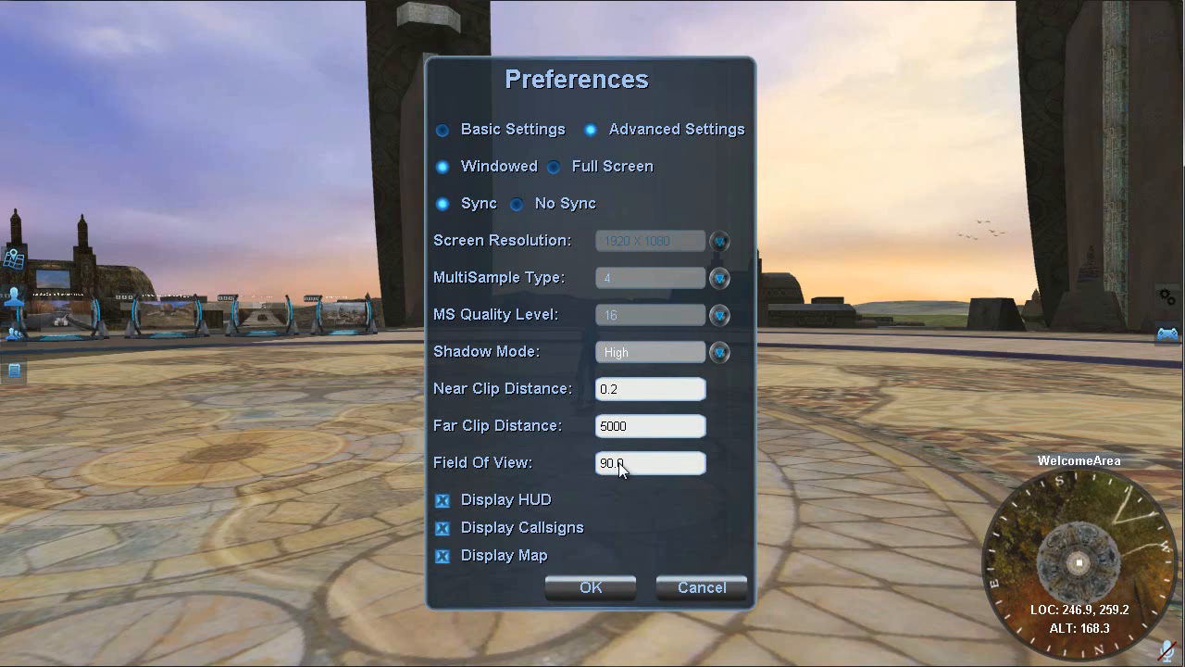
pyautogui.moveTo(583, 474)
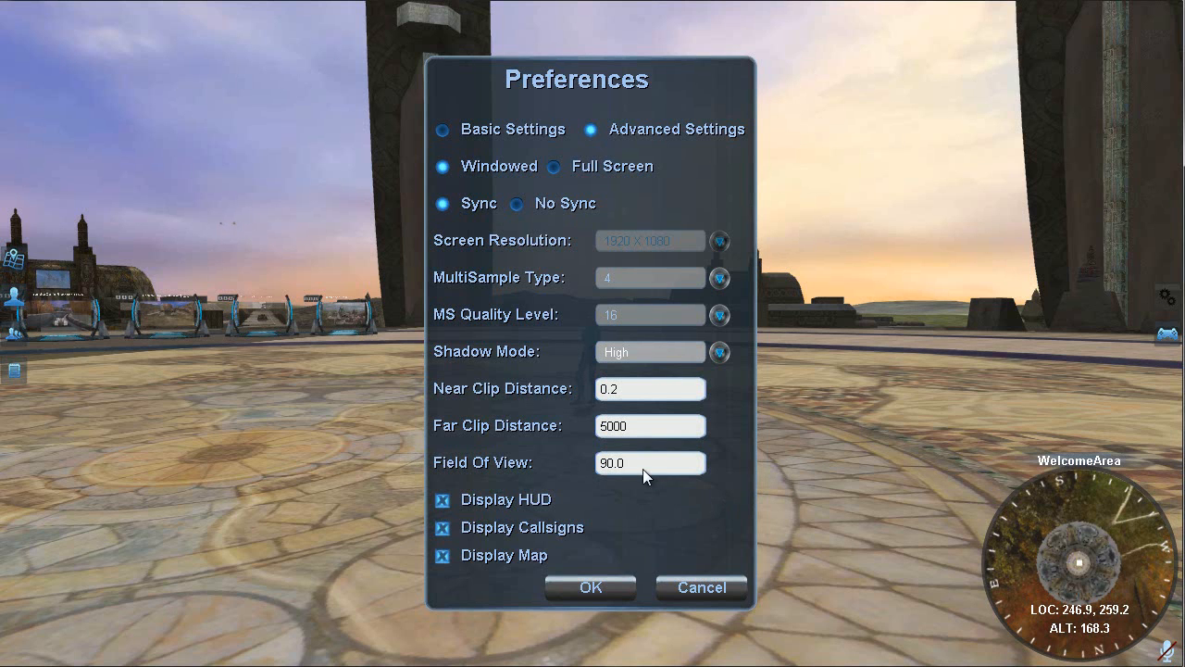
pyautogui.moveTo(637, 474)
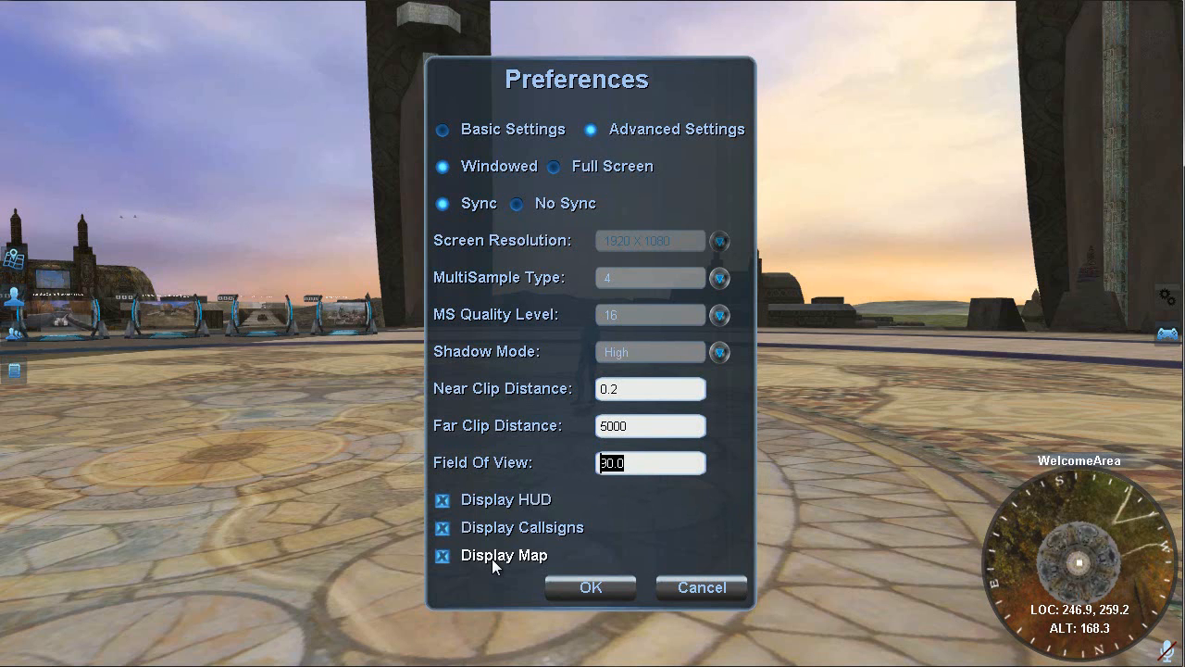
pyautogui.write('60')
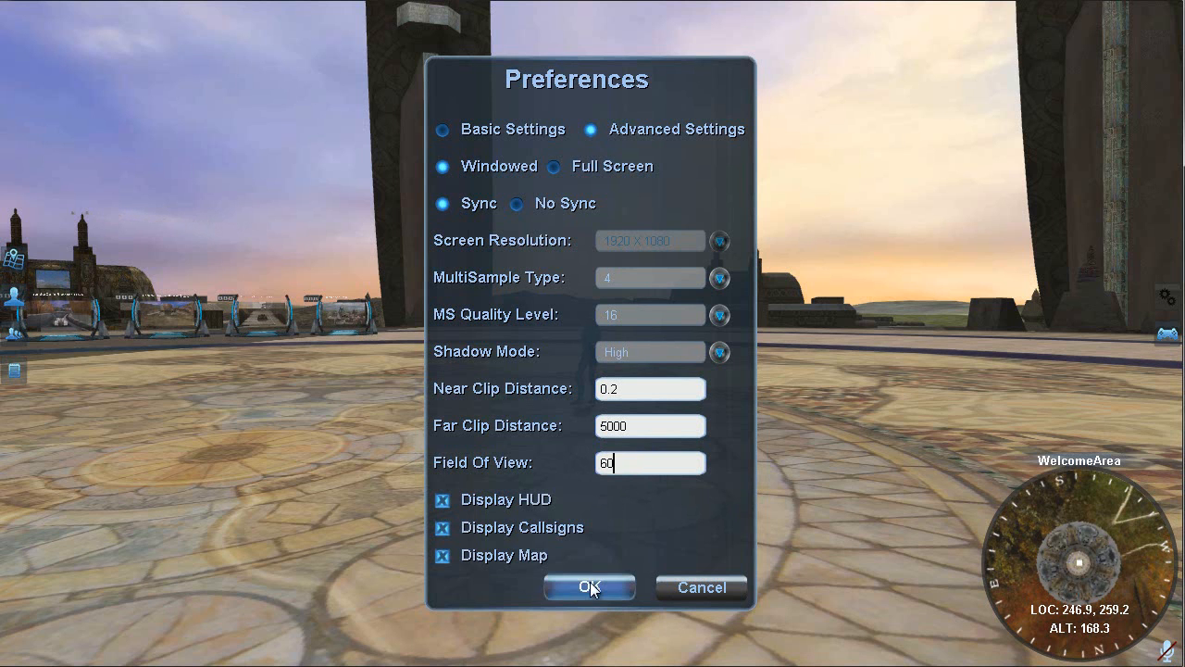
pyautogui.click(589, 587)
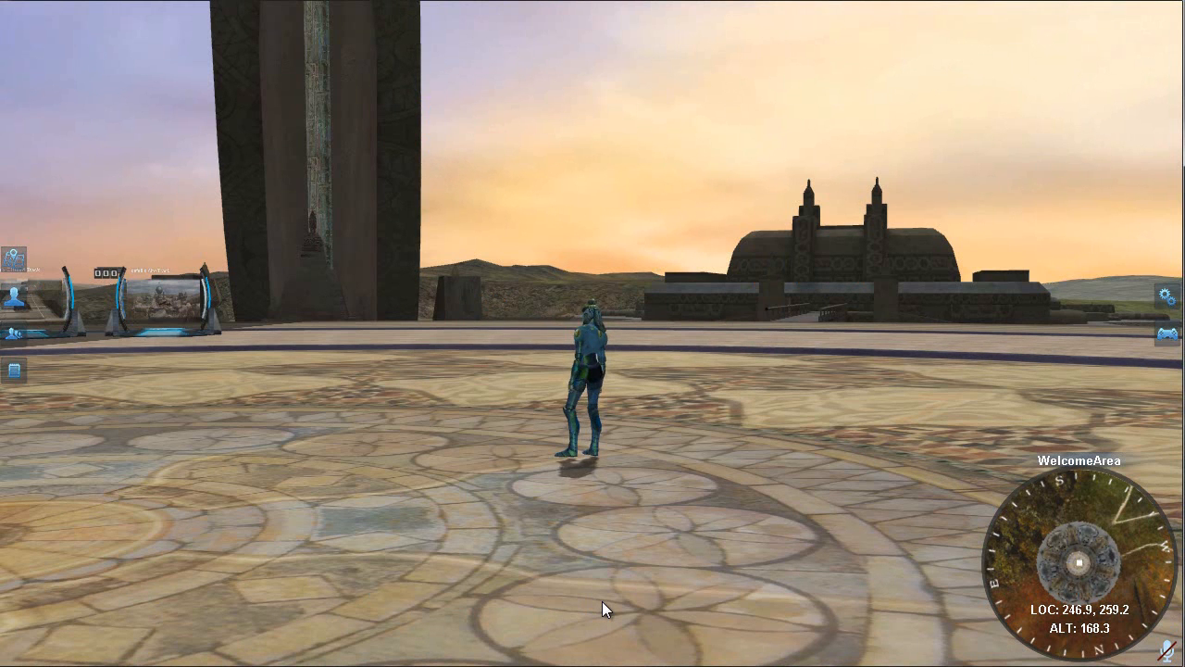
pyautogui.moveTo(1145, 295)
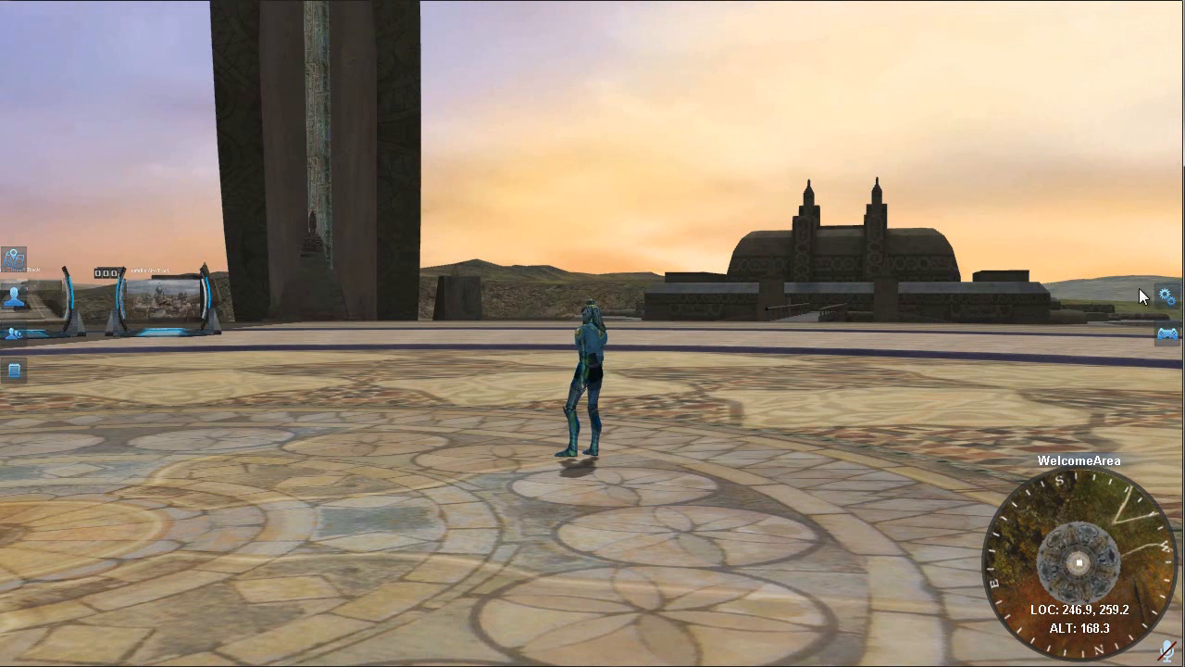
# Enter 120 in Field Of View, then change it to 90.0 and commit
pyautogui.click(1171, 295)
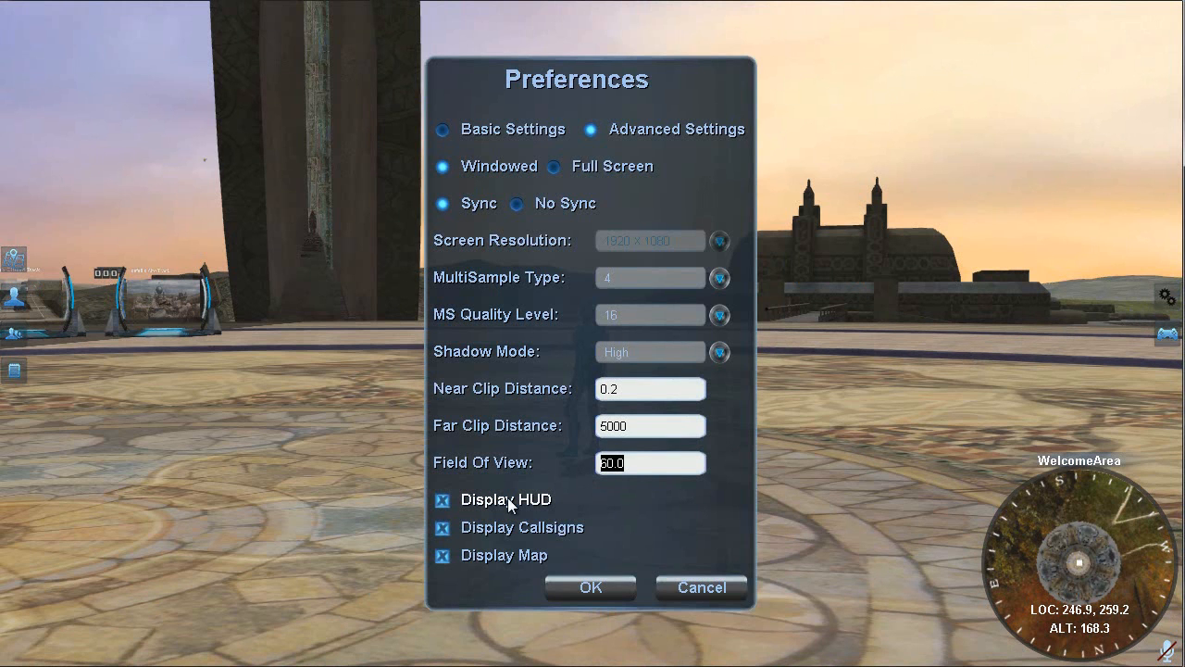
pyautogui.write('120')
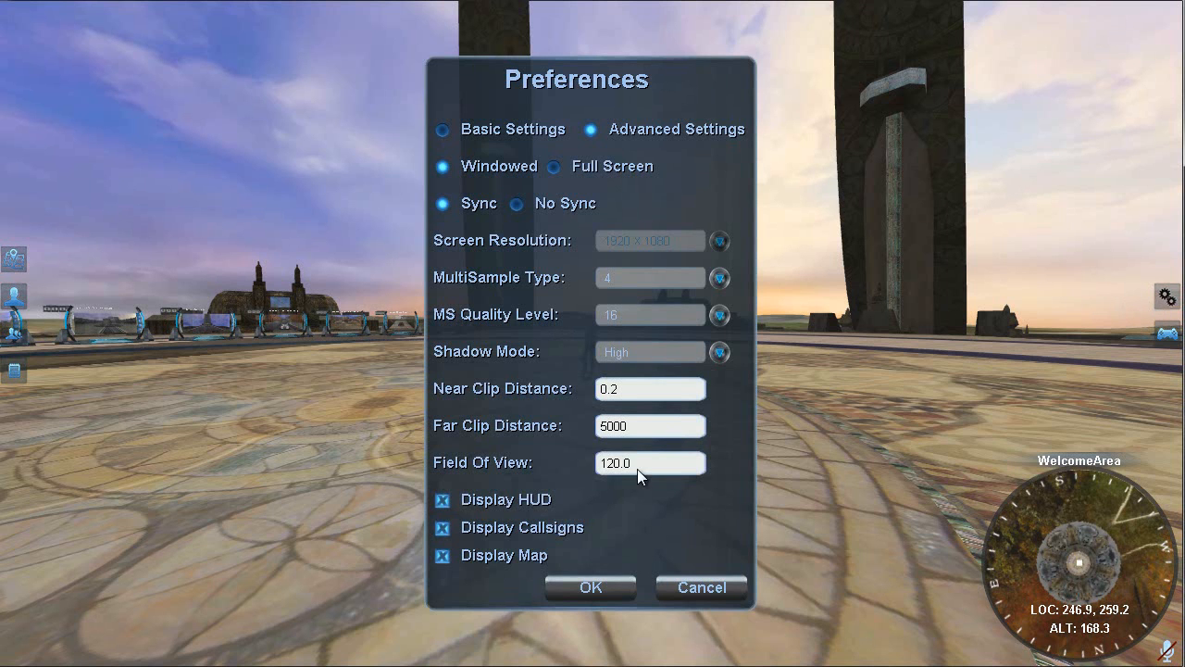
pyautogui.write('90')
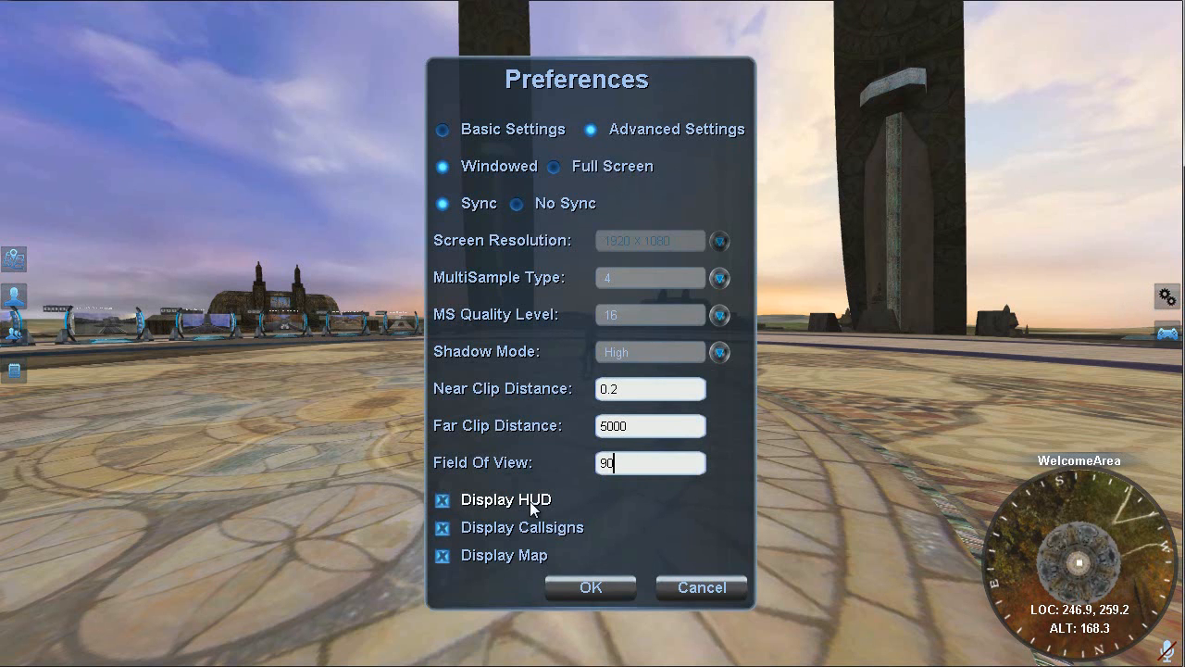
pyautogui.click(591, 587)
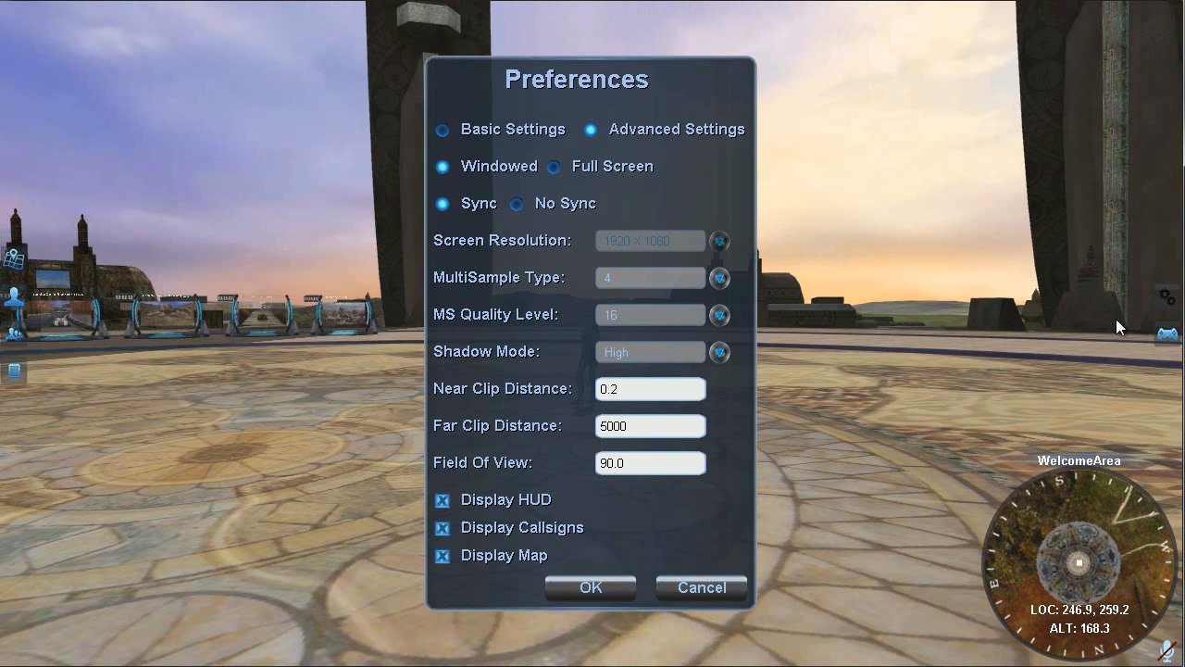
pyautogui.moveTo(589, 509)
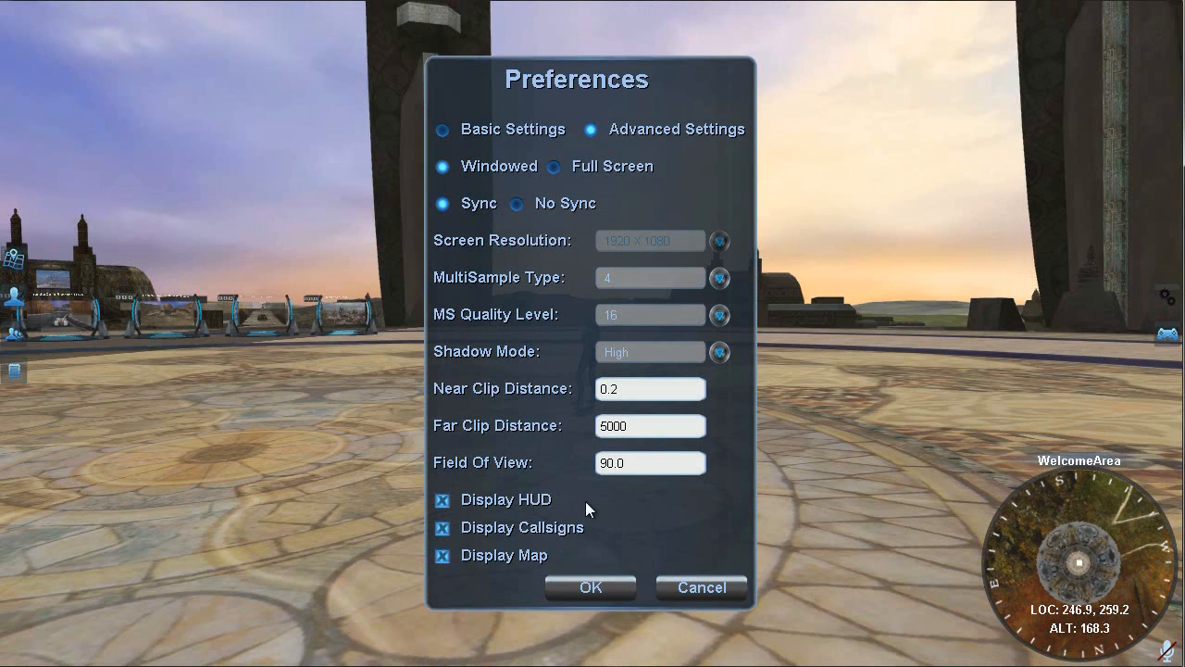
pyautogui.moveTo(583, 506)
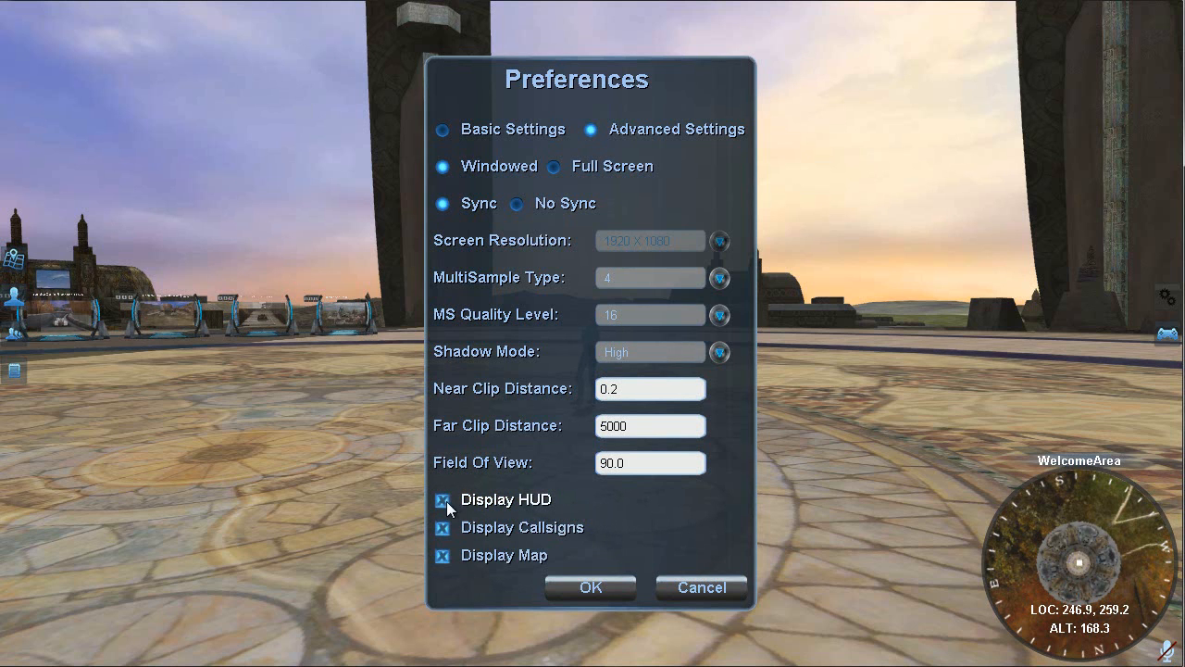
# Uncheck Display HUD and confirm with OK so the overlay disappears
pyautogui.click(444, 500)
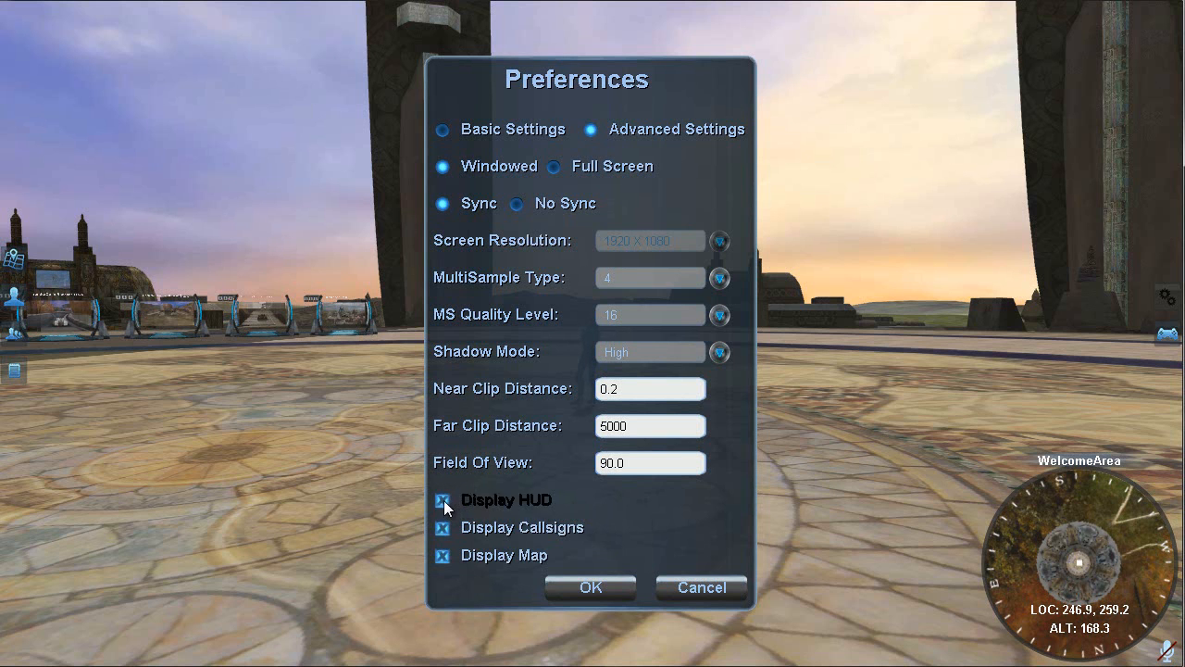
pyautogui.click(443, 500)
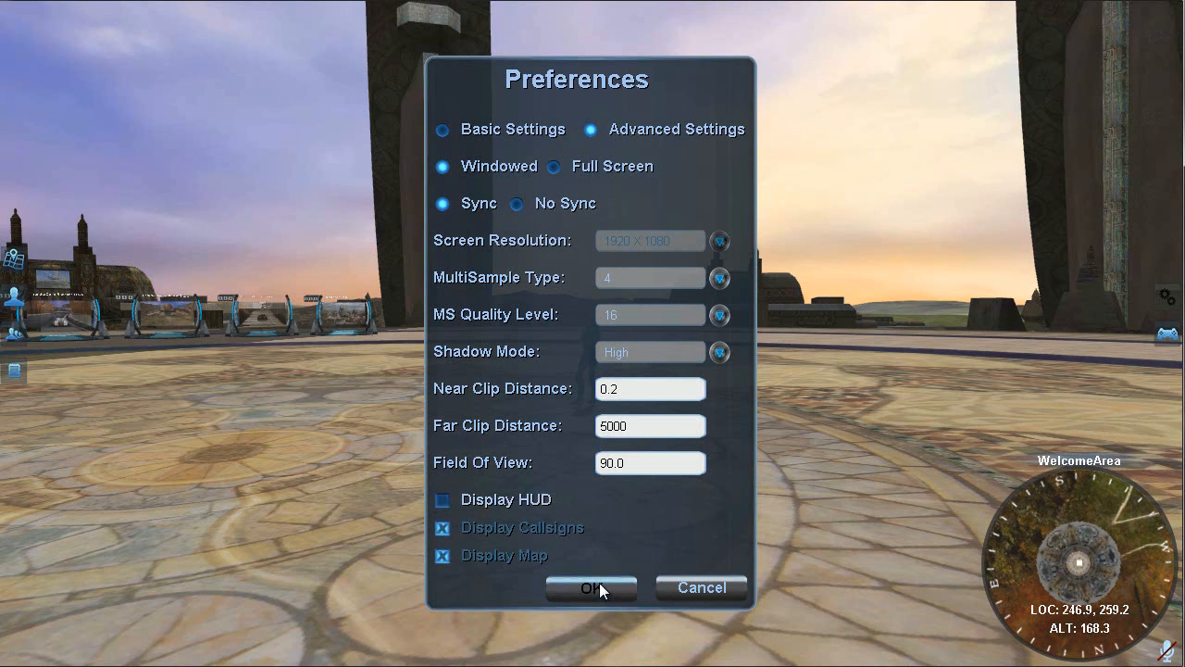
pyautogui.click(590, 587)
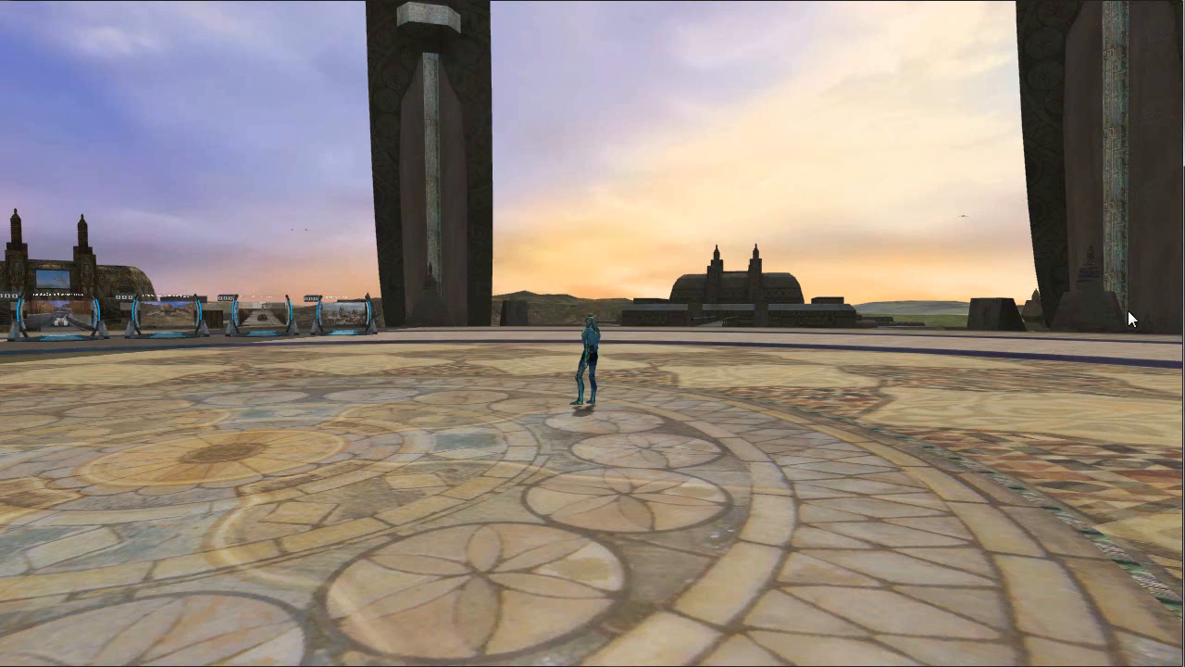
pyautogui.moveTo(811, 520)
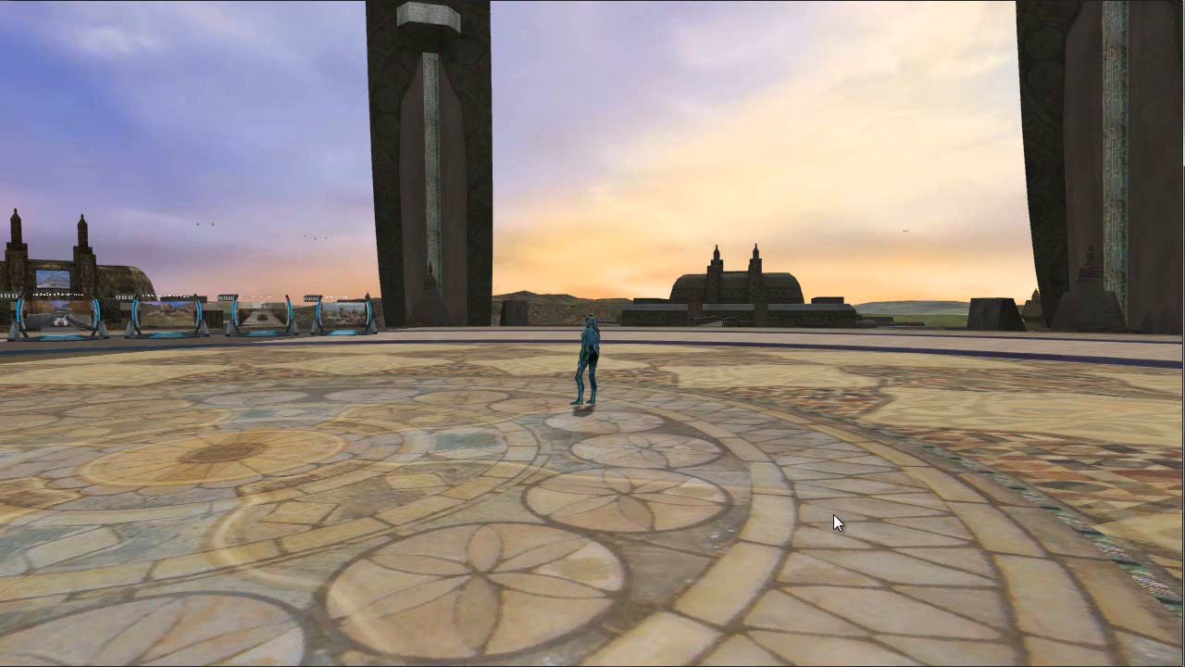
# Reach Preferences via Esc and the Xulu Entertainment menu, keep Display HUD checked and confirm
pyautogui.press('Escape')
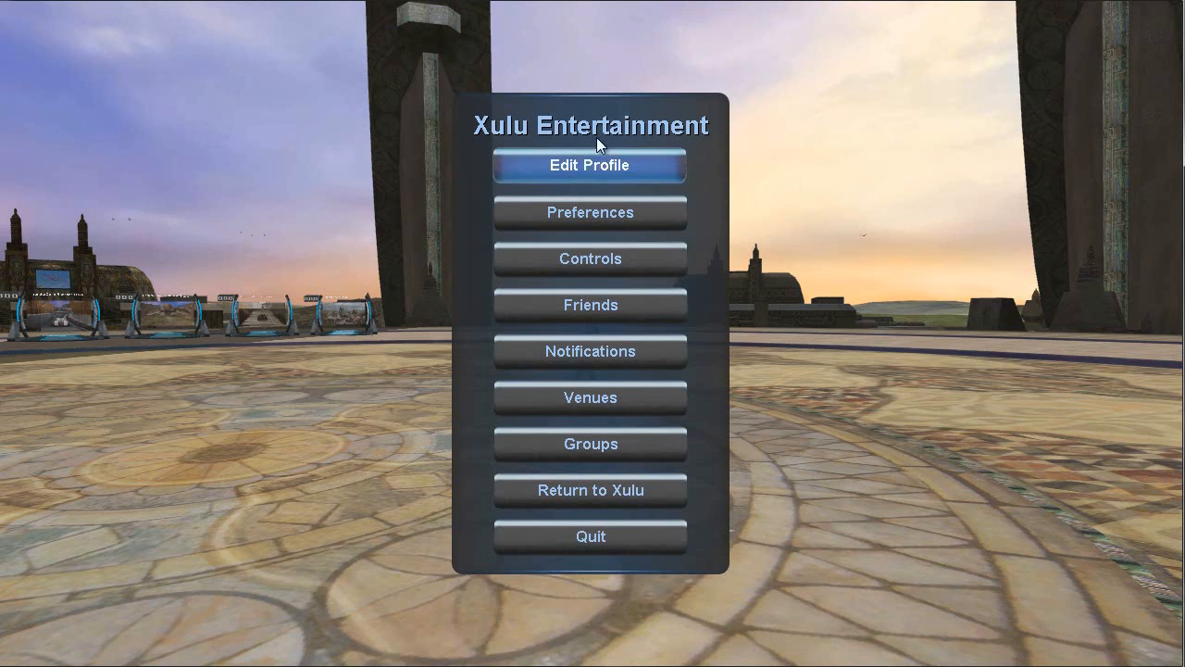
pyautogui.moveTo(737, 363)
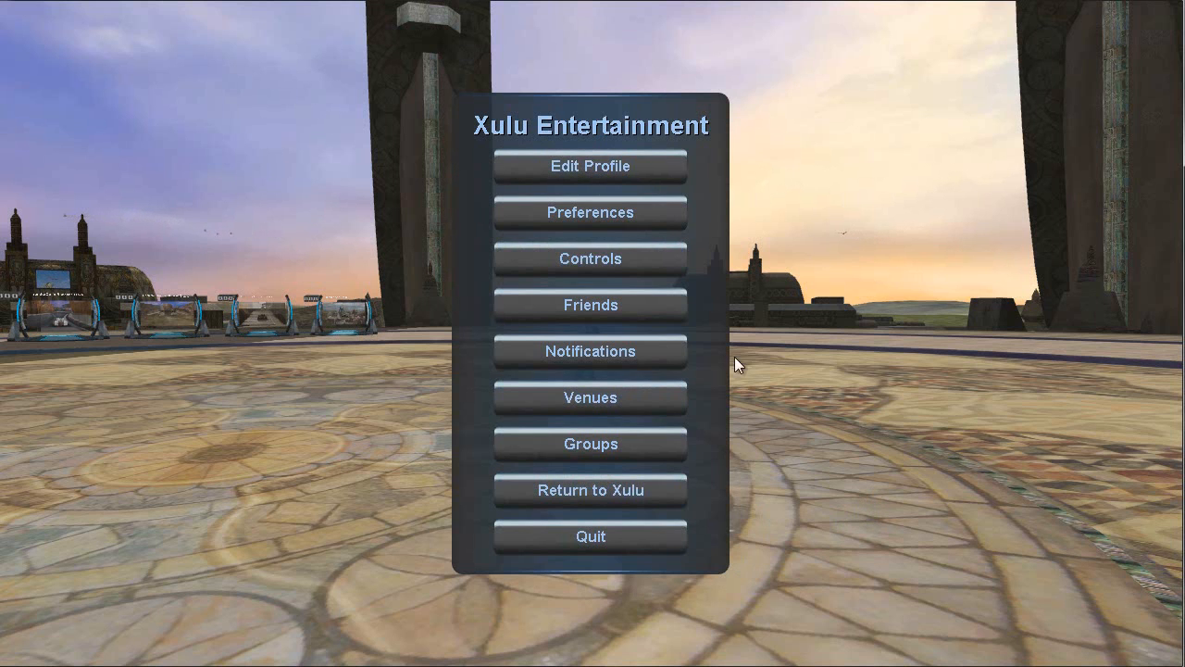
pyautogui.moveTo(589, 211)
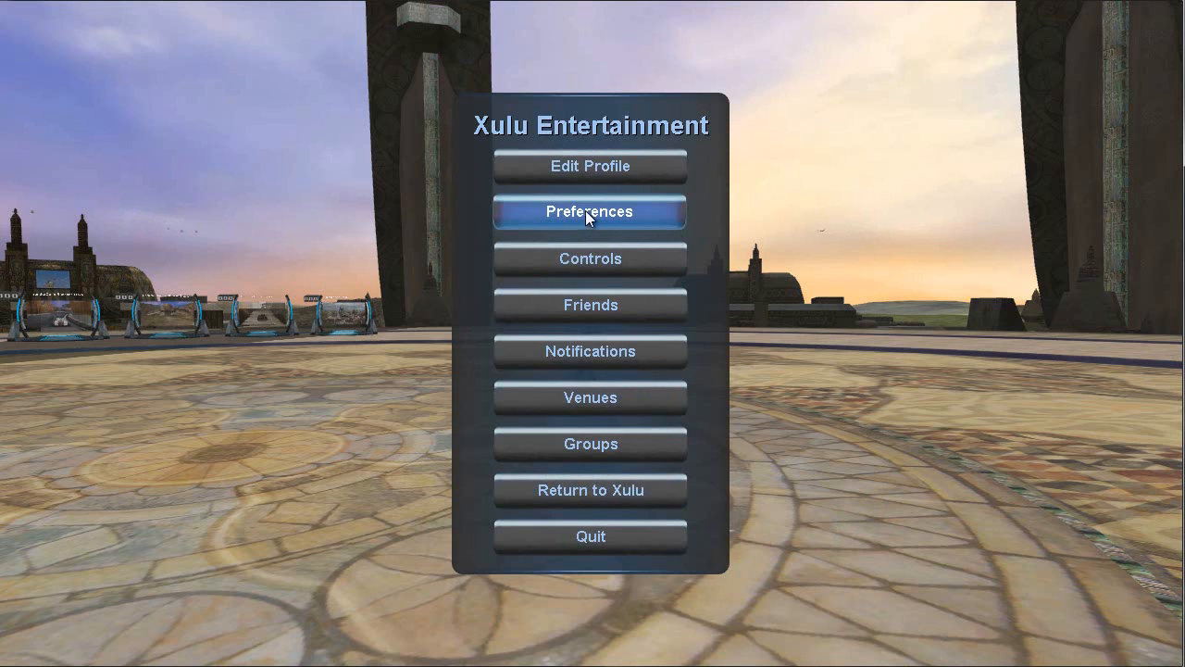
pyautogui.click(589, 211)
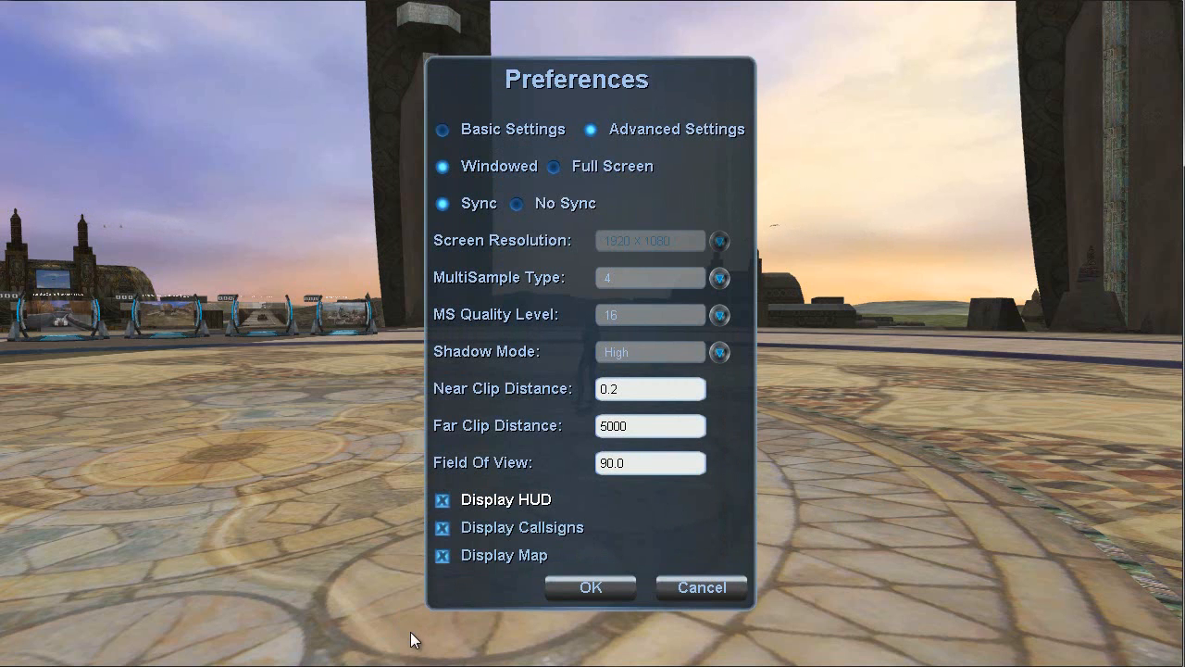
pyautogui.click(589, 587)
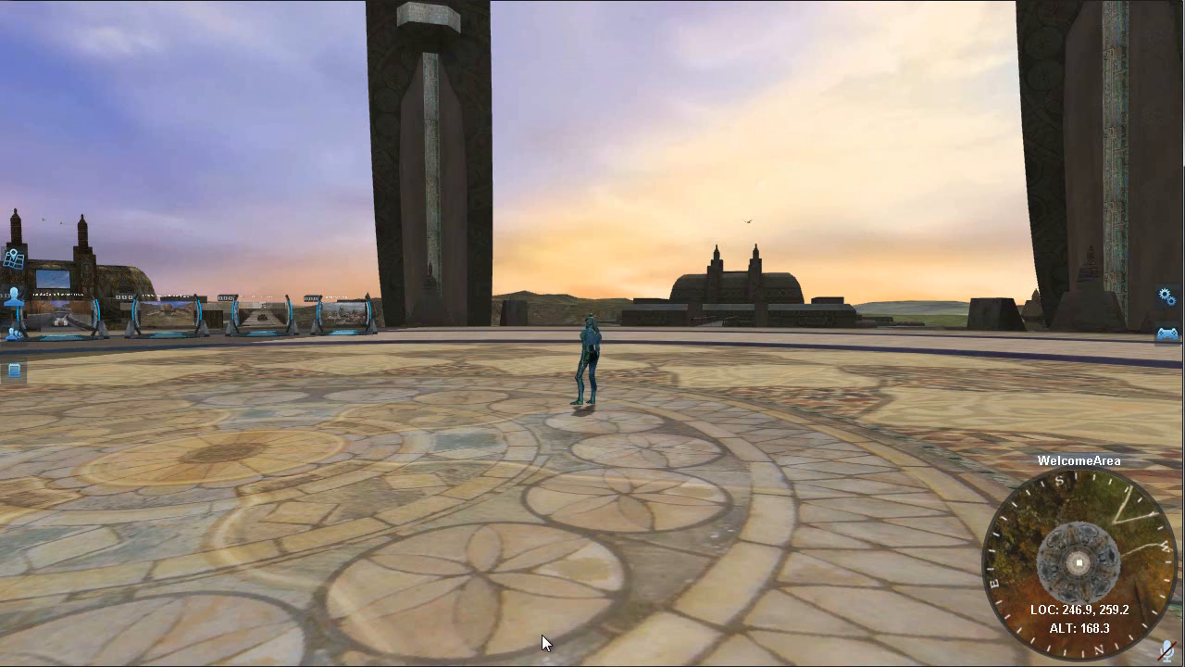
pyautogui.moveTo(1039, 326)
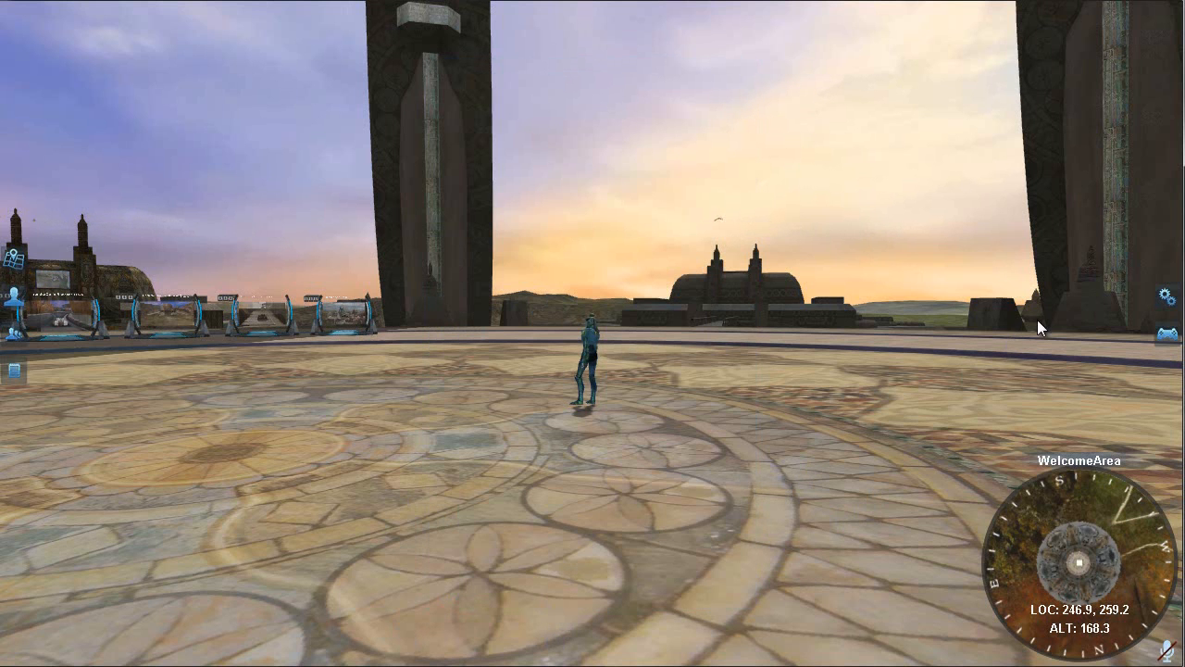
# Uncheck Display Map, confirm with OK, then check Display Map again
pyautogui.click(1166, 294)
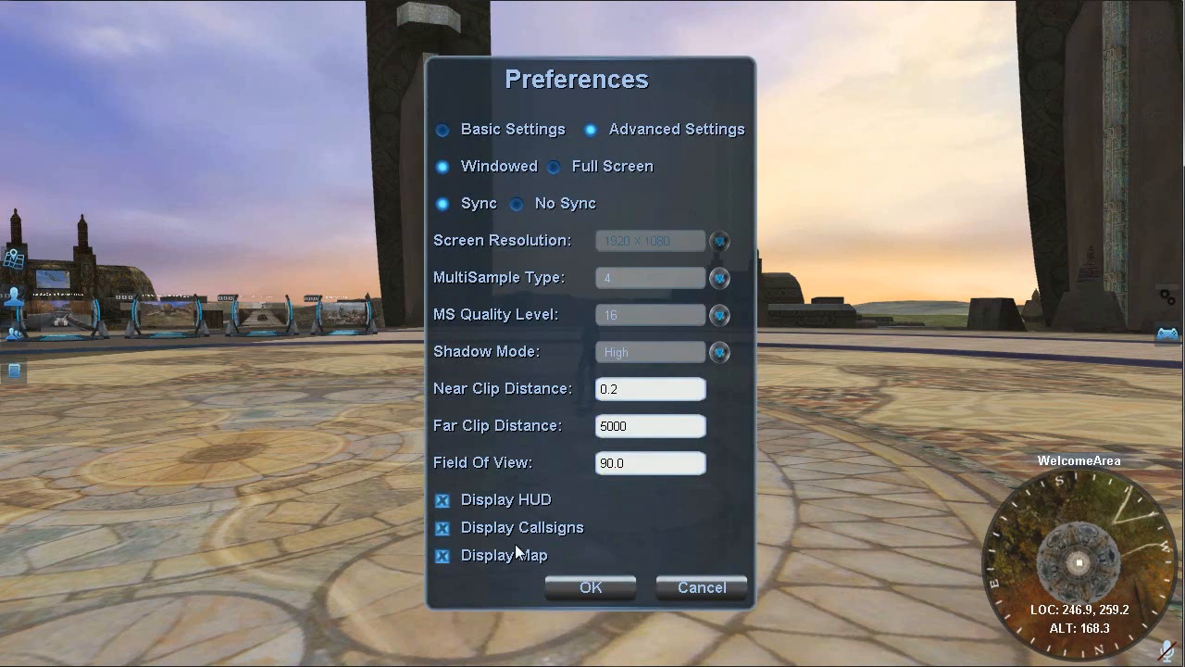
pyautogui.click(441, 556)
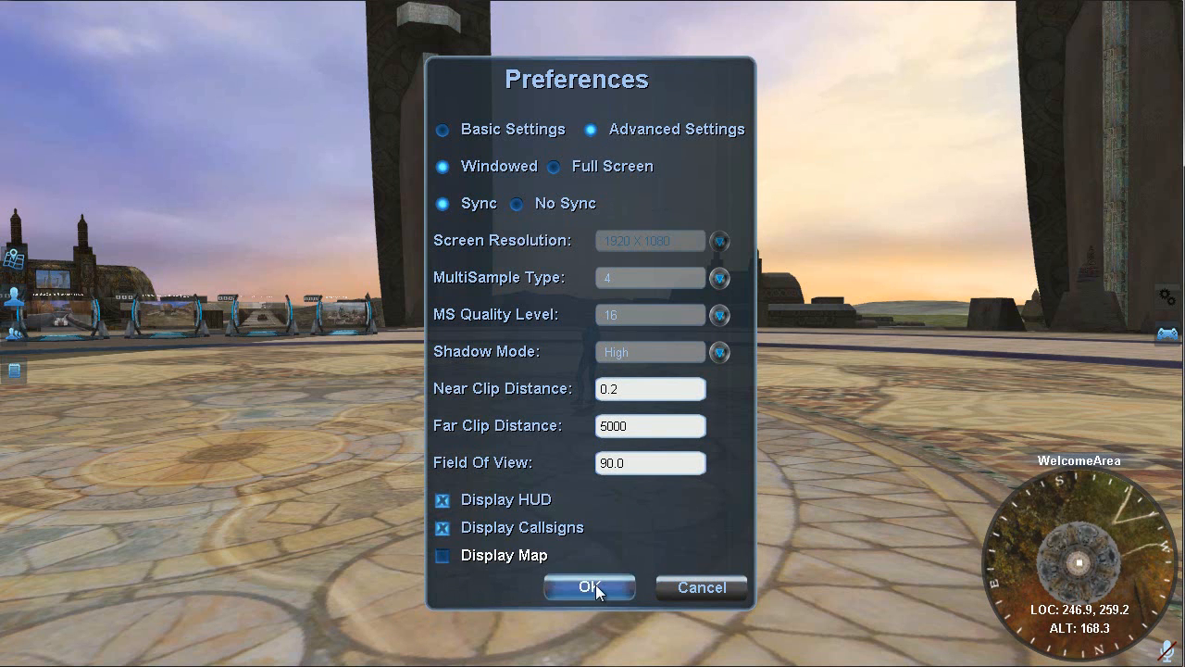
pyautogui.click(589, 587)
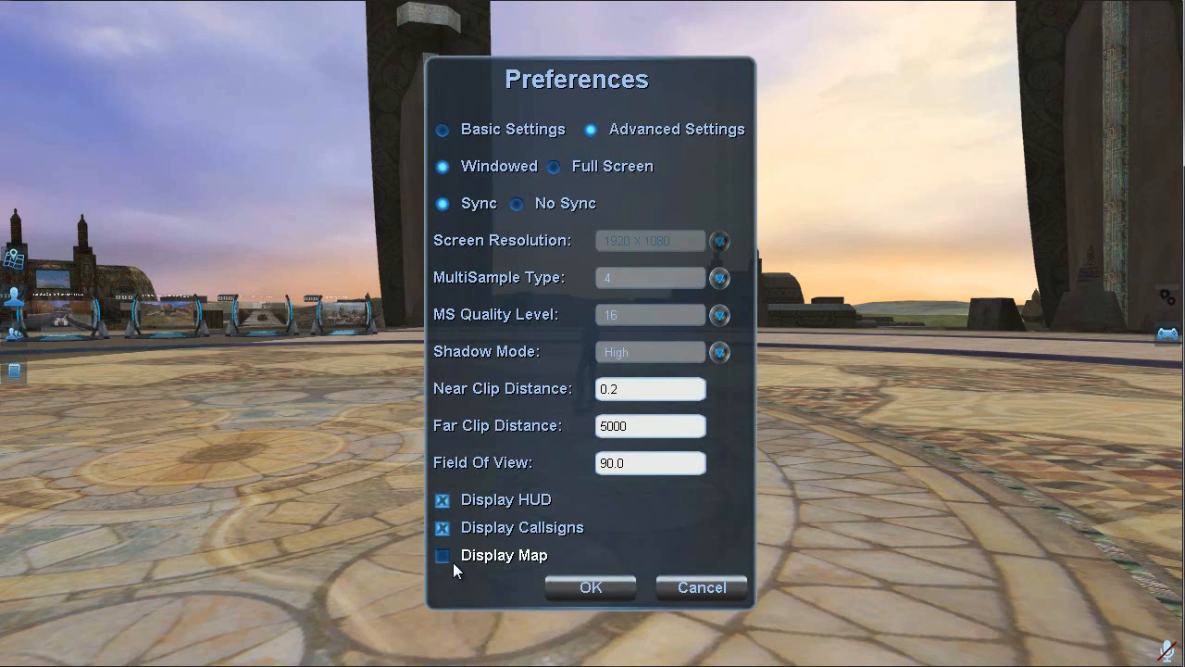
pyautogui.click(441, 555)
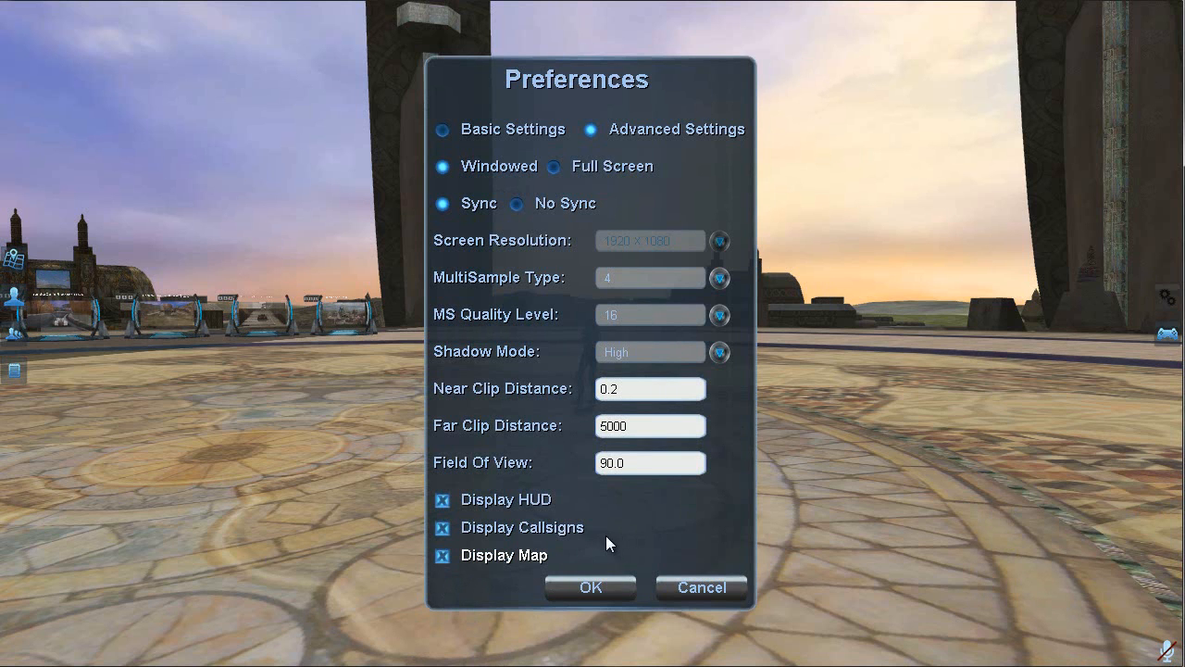
pyautogui.moveTo(619, 526)
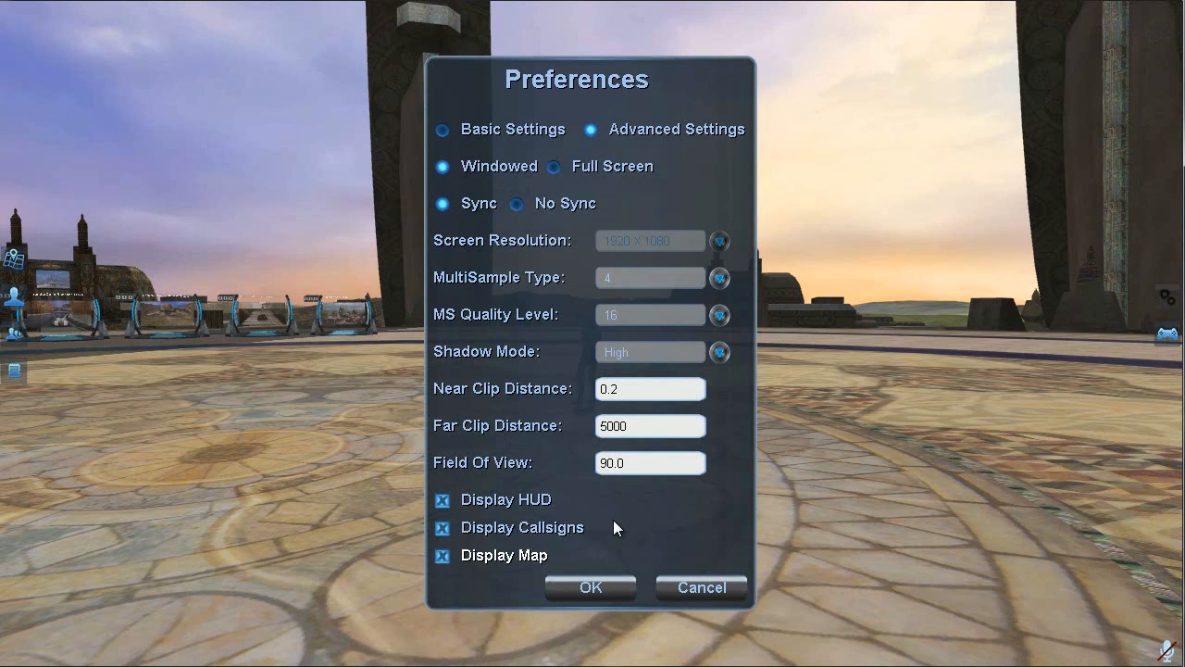
pyautogui.moveTo(609, 559)
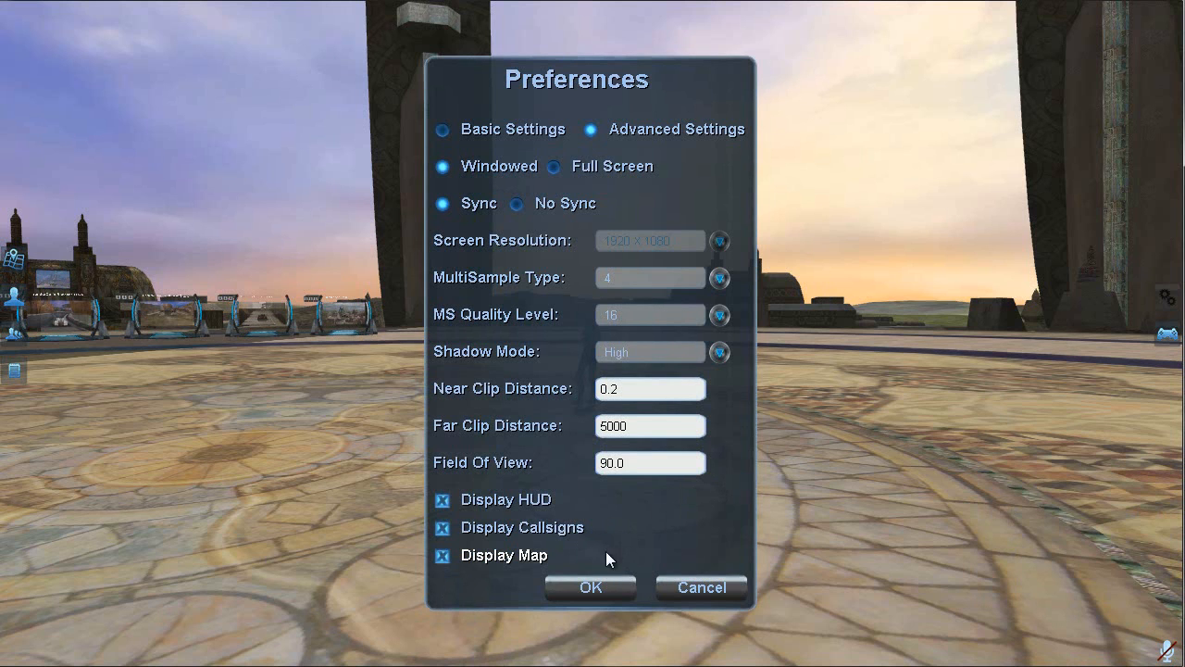